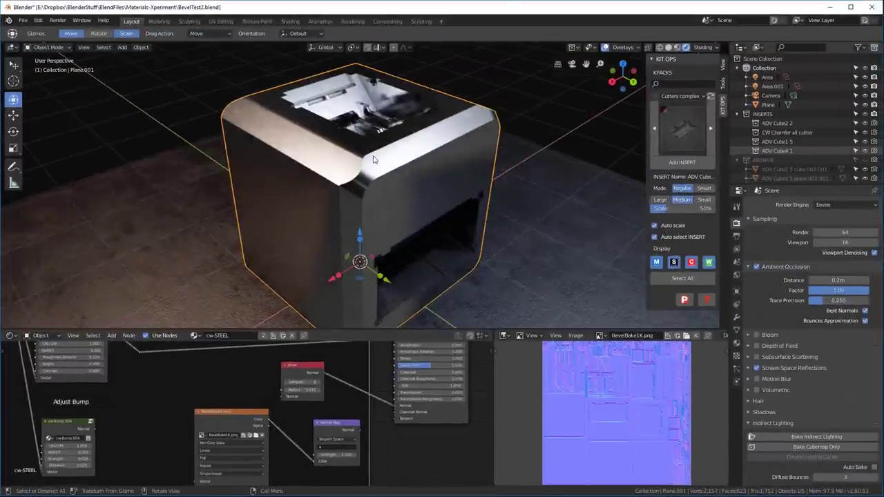
- Set the render engine to Cycles from the Render Engine list
left_click(843, 204)
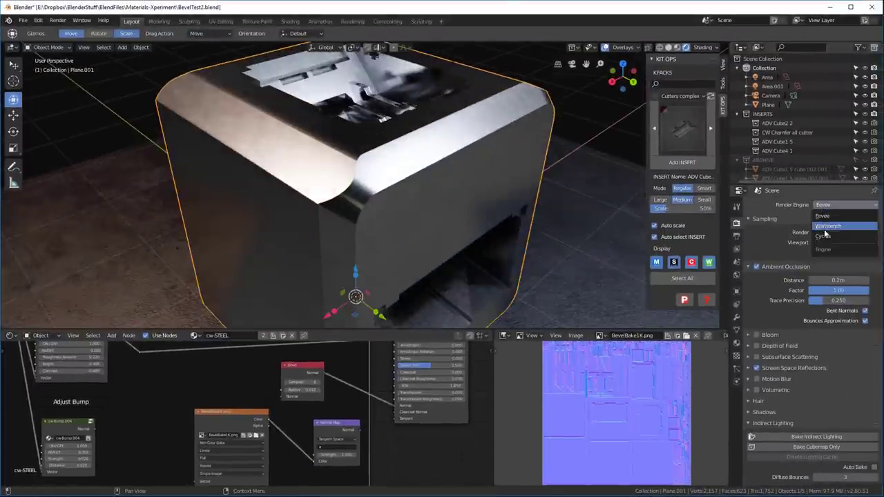
left_click(818, 238)
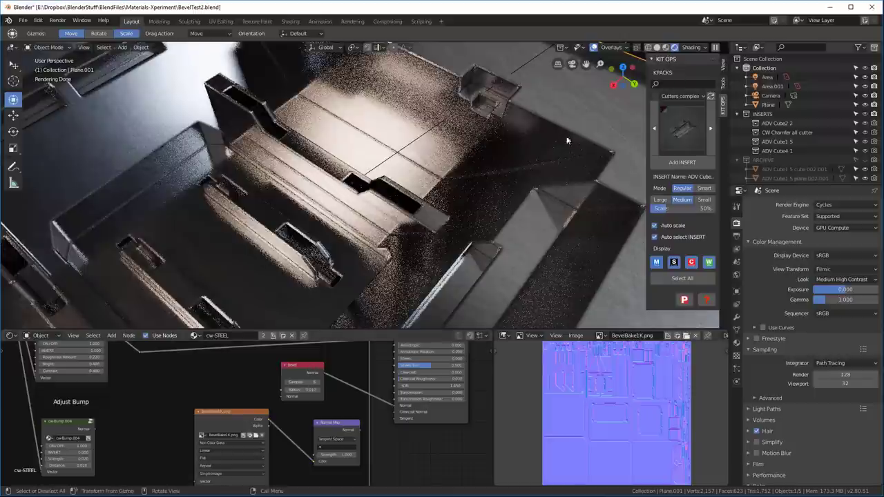
mouse_move(533, 210)
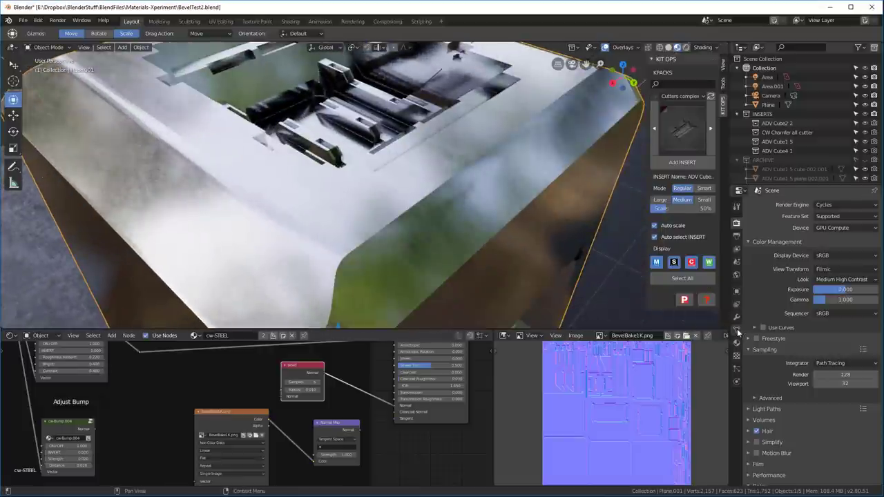
- Open the Add Modifier menu and orbit to view the box's front
left_click(773, 204)
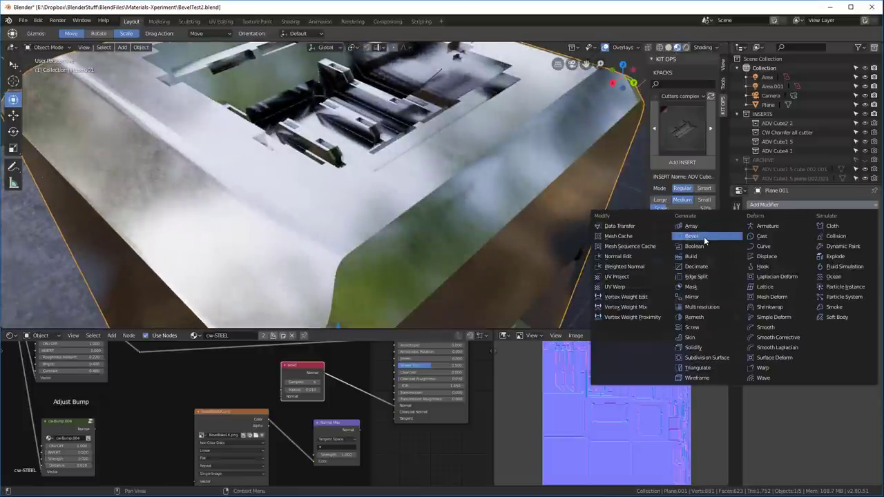
left_click(690, 235)
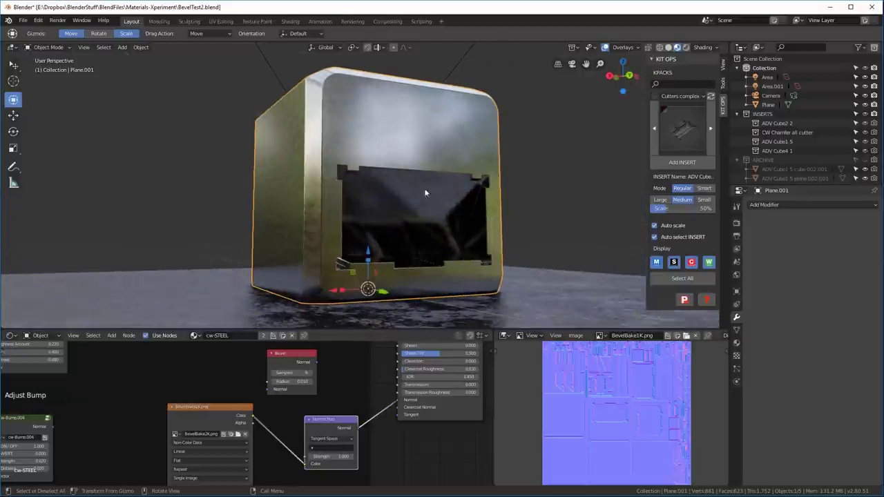
left_click_drag(414, 207, 394, 172)
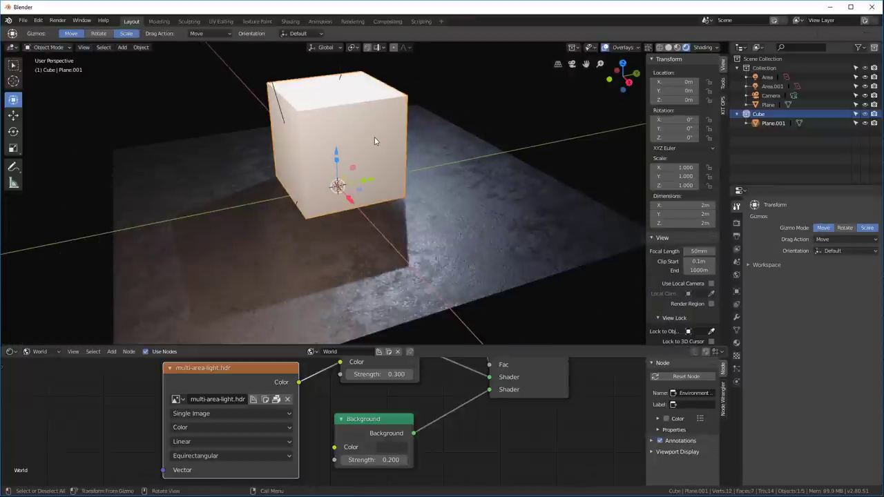
- Bring up the floor plane's options in the fresh cube-and-HDR scene
right_click(376, 141)
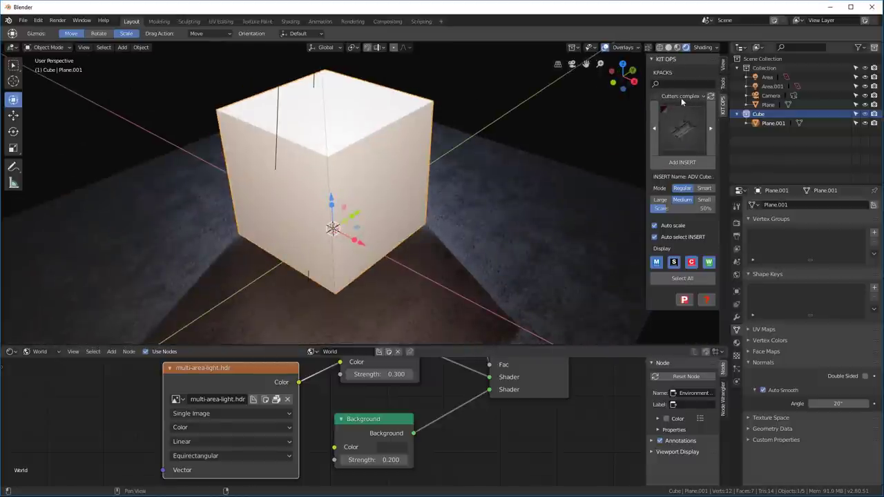
- Apply the CW Metal pack's Steel insert to the cube with Color Scale 0.5
left_click(683, 96)
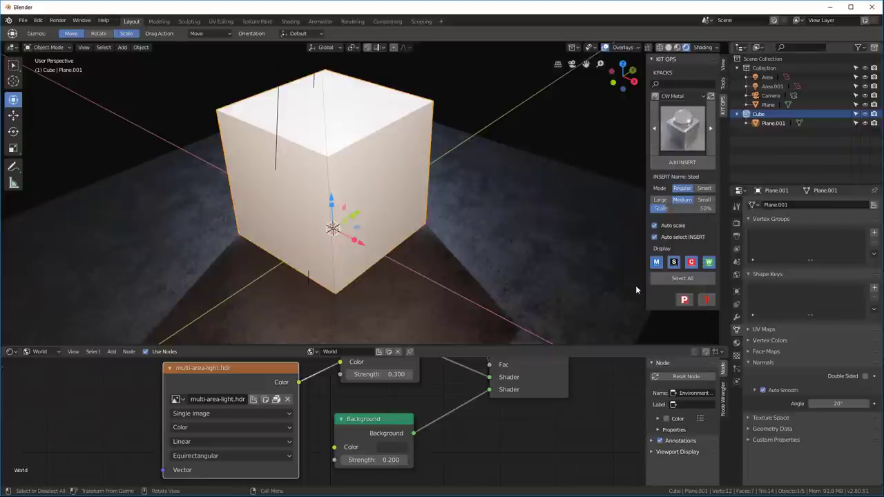
mouse_move(683, 166)
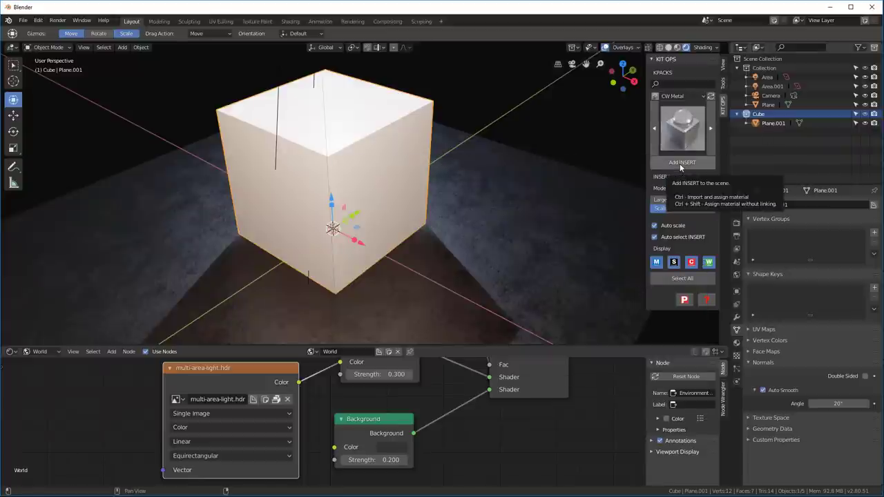
left_click(683, 161)
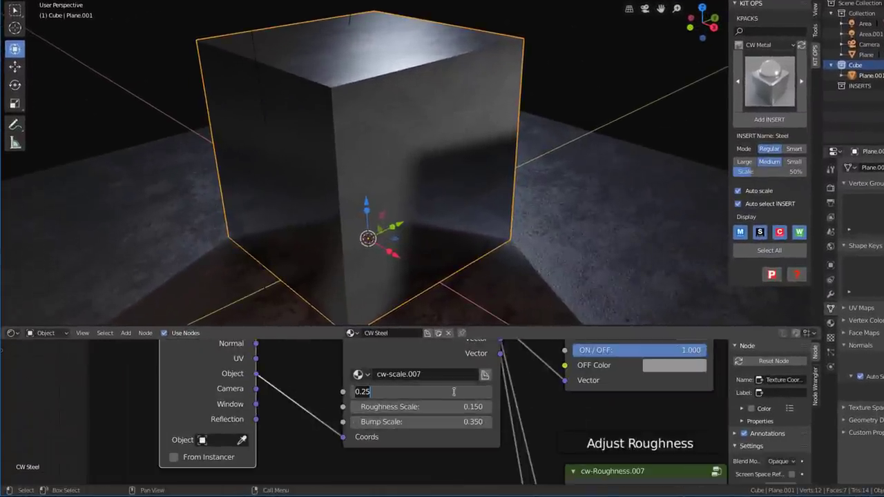
type(".5")
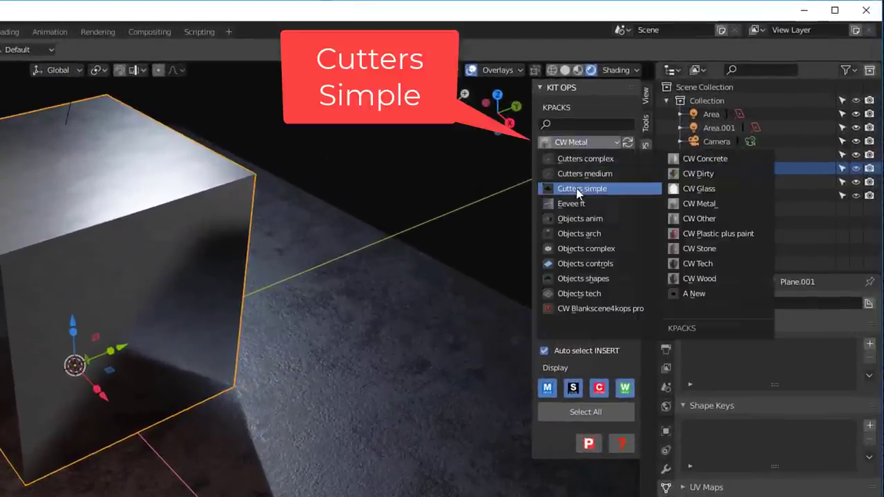
- Add an ADV Cube2 insert from the Cutters simple pack into the steel cube
left_click(582, 188)
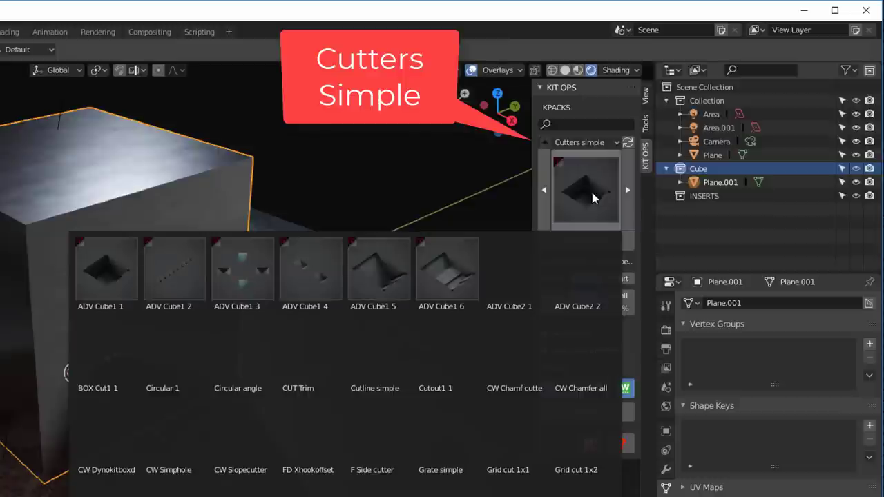
left_click(583, 269)
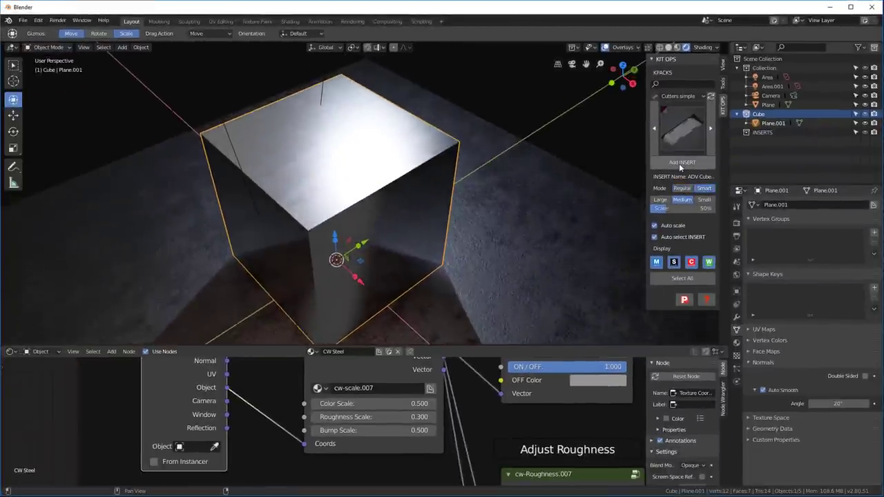
left_click(682, 163)
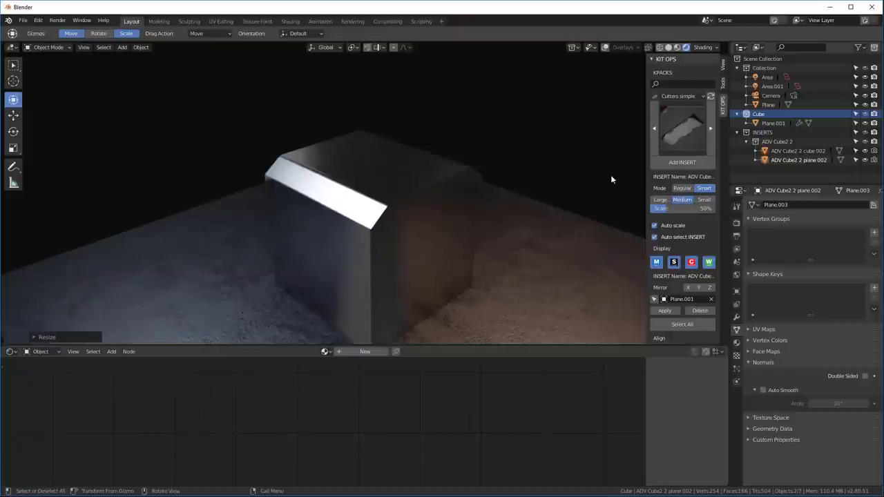
mouse_move(610, 174)
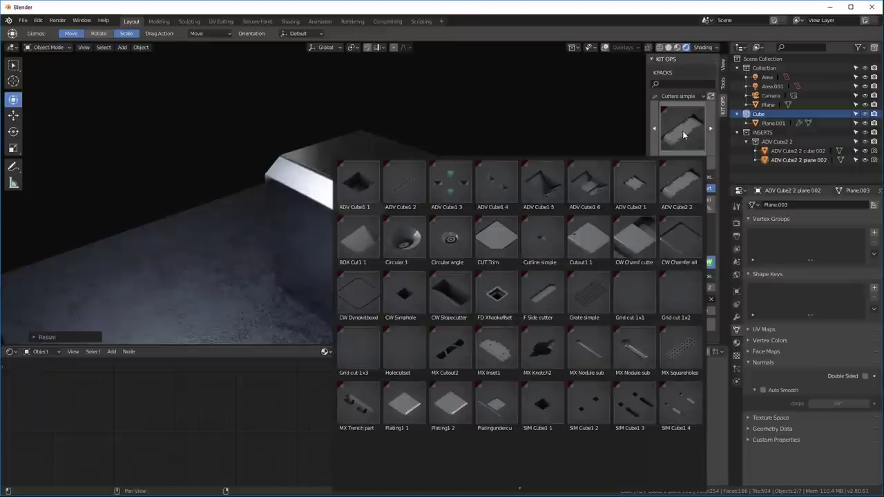
- Add the CW Chamfer all cutter to chamfer every edge and view from the front
left_click(680, 237)
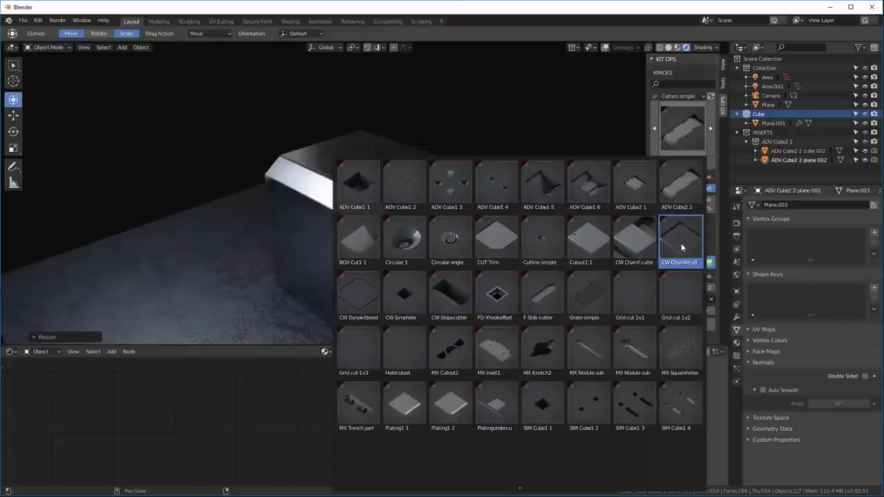
left_click(679, 238)
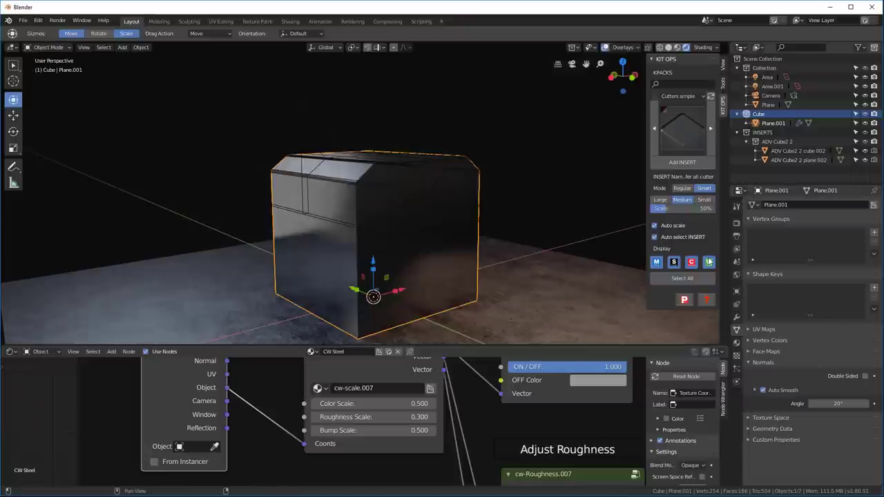
mouse_move(682, 161)
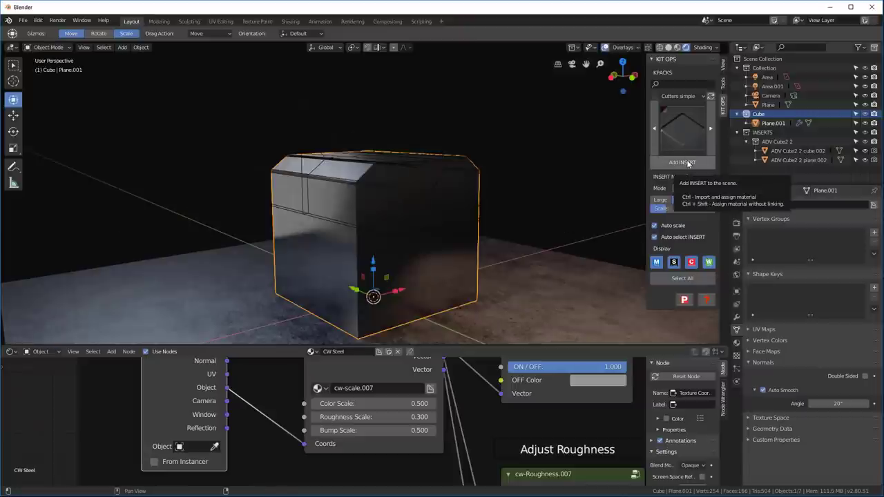
left_click(682, 162)
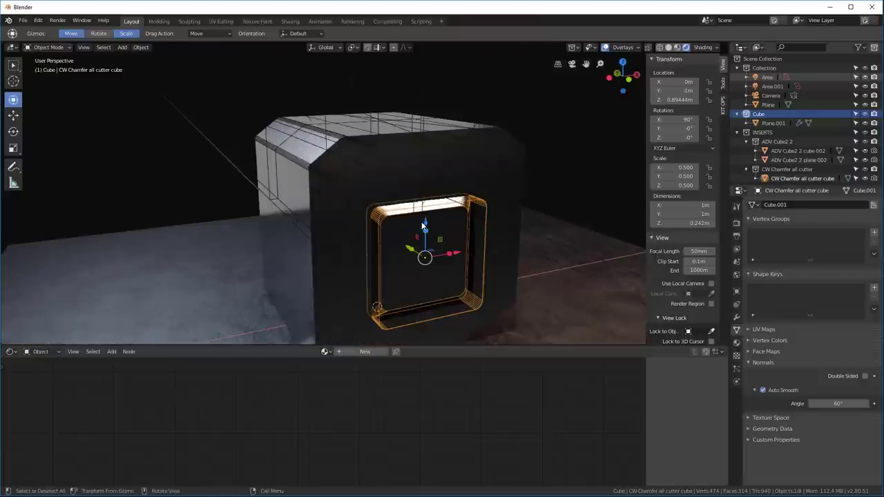
key("KP_1")
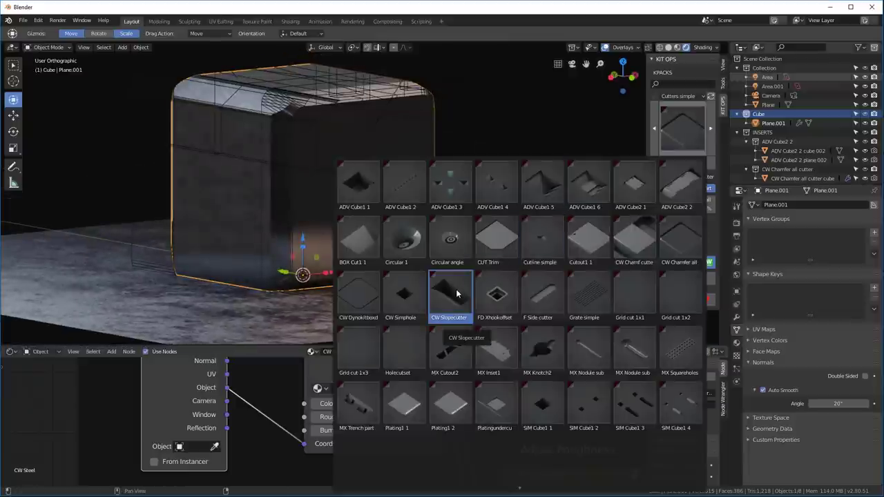
- Add the CW Slopecutter insert and rotate it into the cube's side
left_click(451, 292)
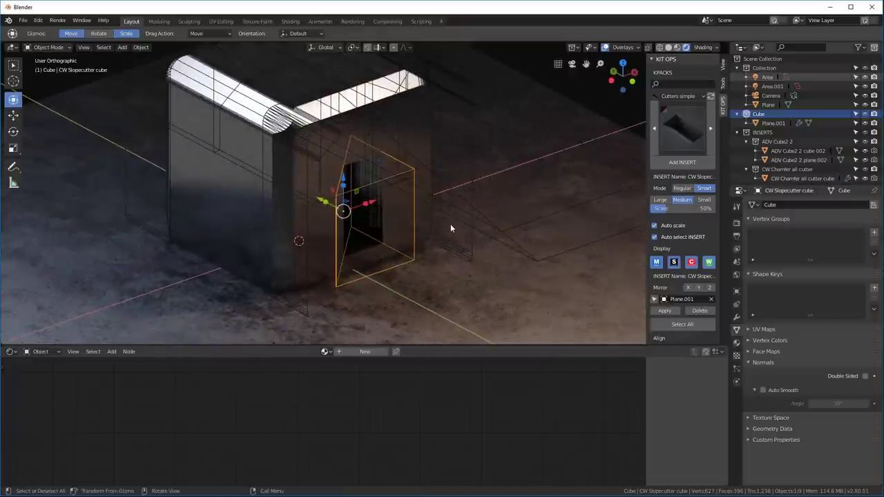
key("r")
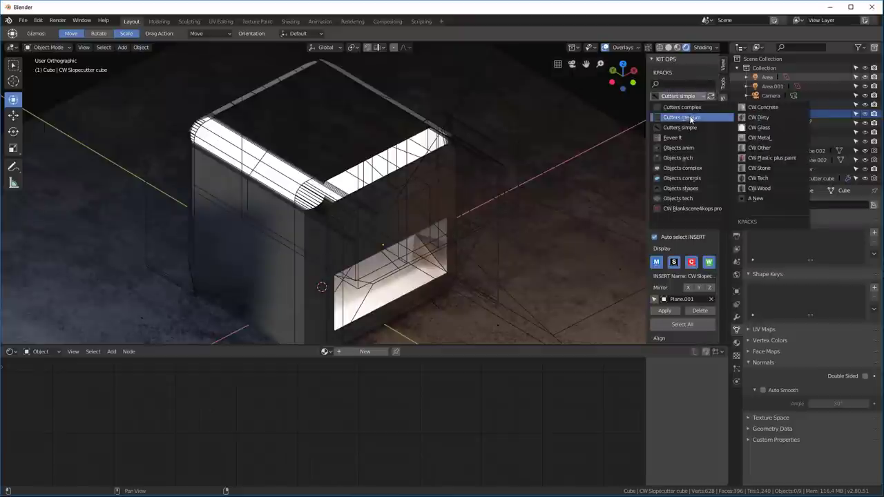
- Add an ADV Cube cutter from the complex cutters pack on the top face and scale it
left_click(682, 108)
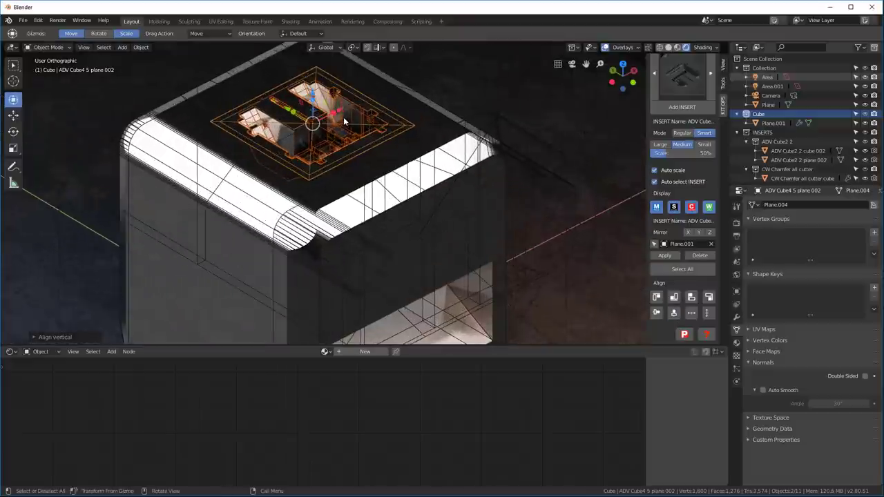
key("s")
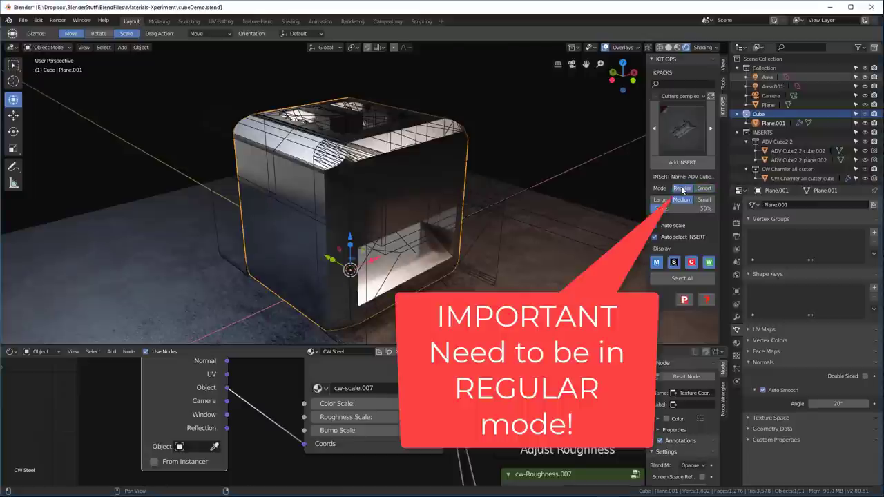
- Convert the cube to a mesh via Object > Convert To, applying all cutter booleans
left_click(141, 47)
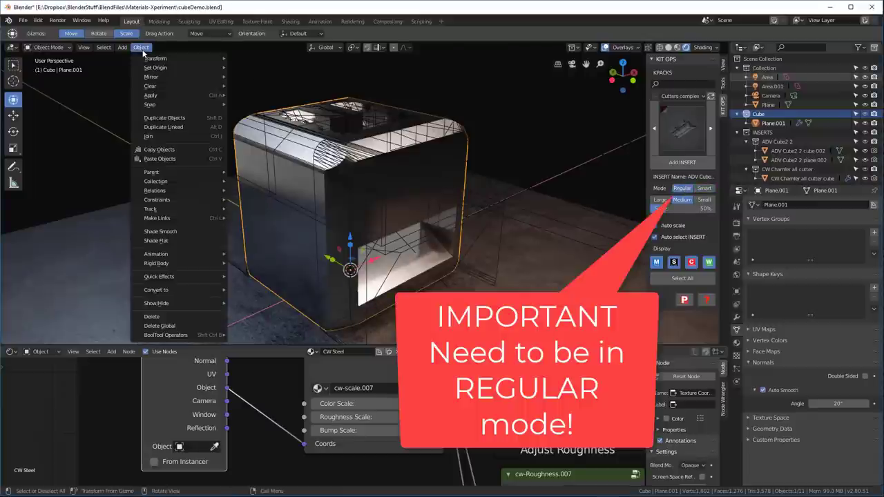
mouse_move(156, 290)
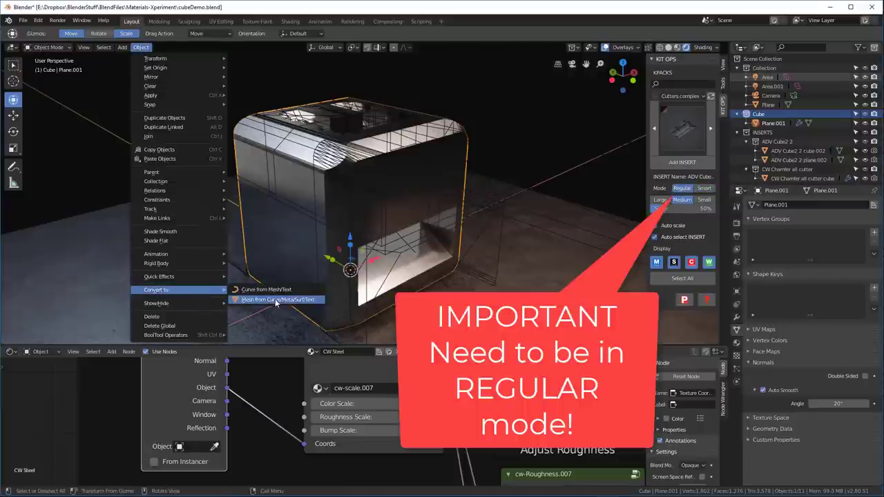
left_click(276, 300)
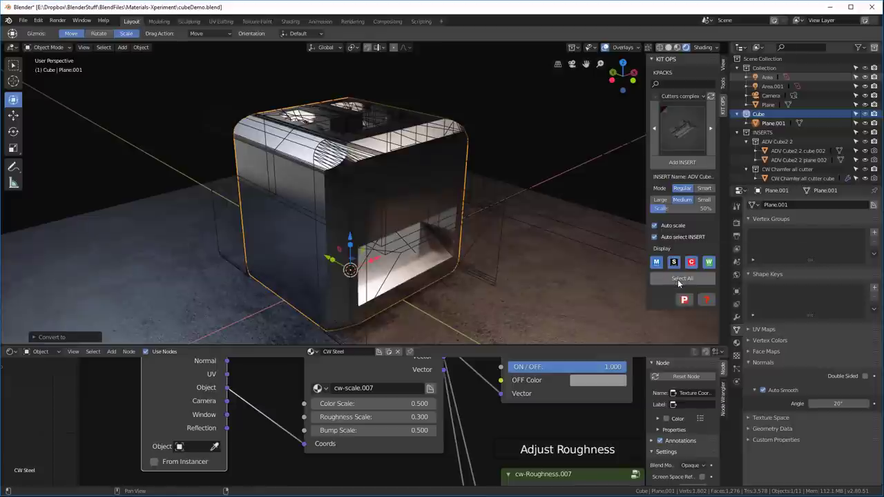
left_click(682, 279)
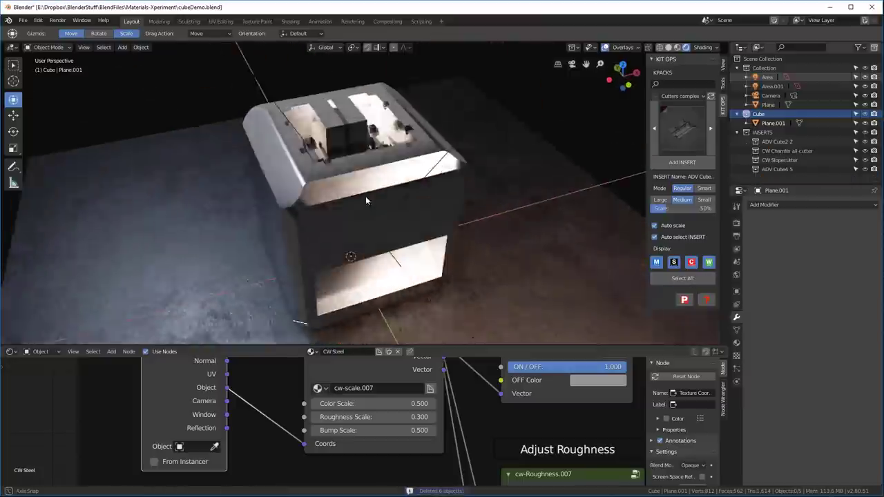
left_click_drag(366, 200, 404, 179)
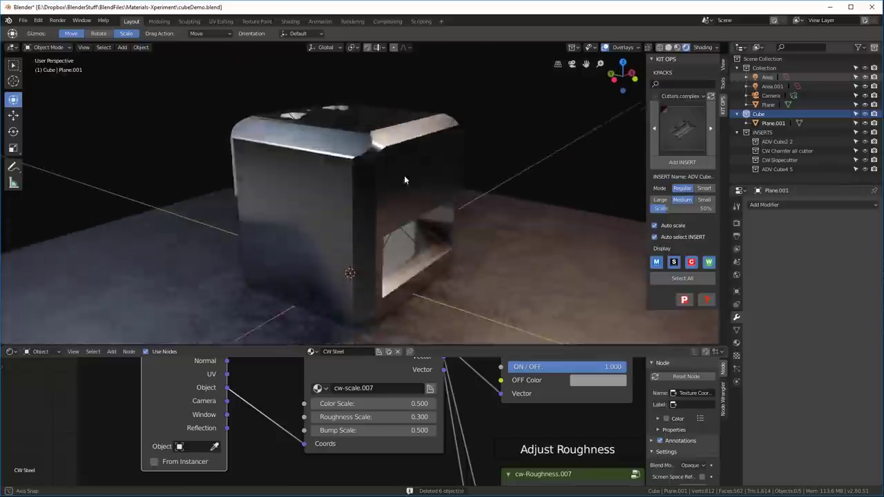
left_click_drag(405, 179, 376, 198)
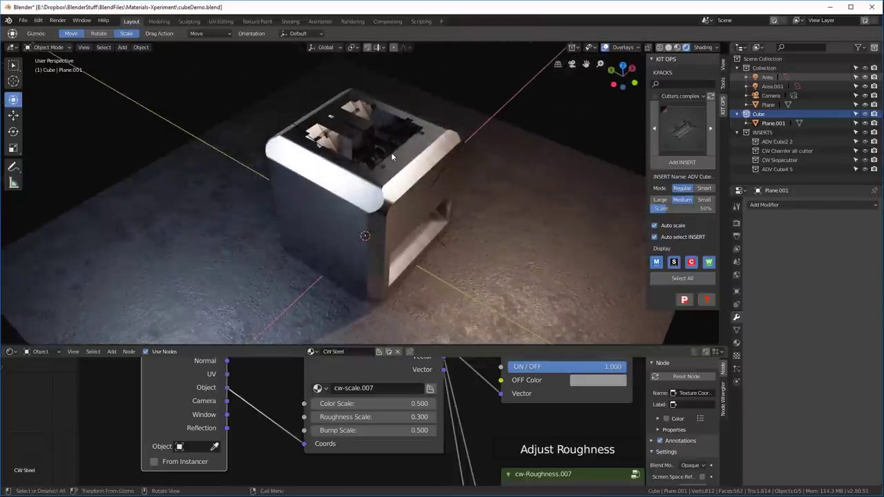
left_click_drag(392, 157, 353, 154)
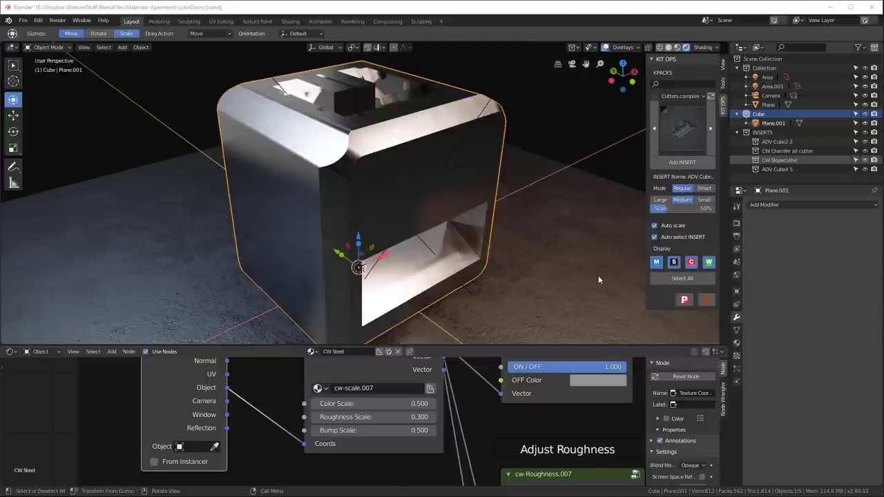
mouse_move(531, 252)
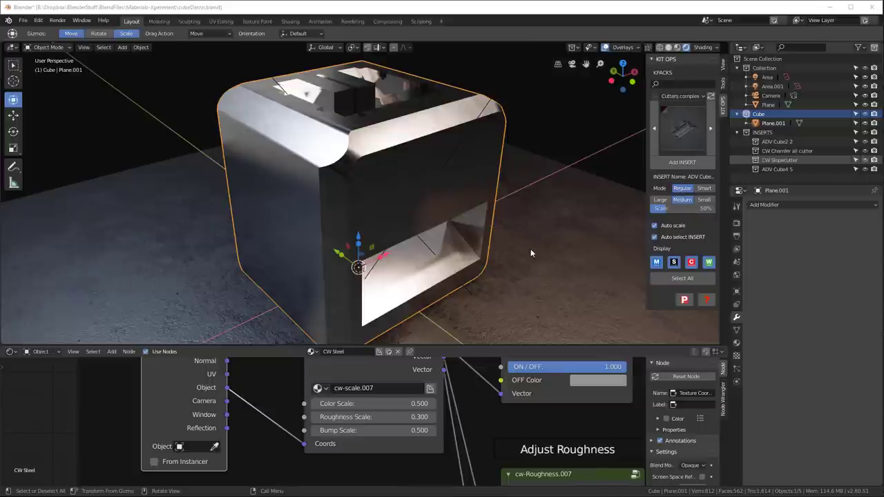
mouse_move(533, 252)
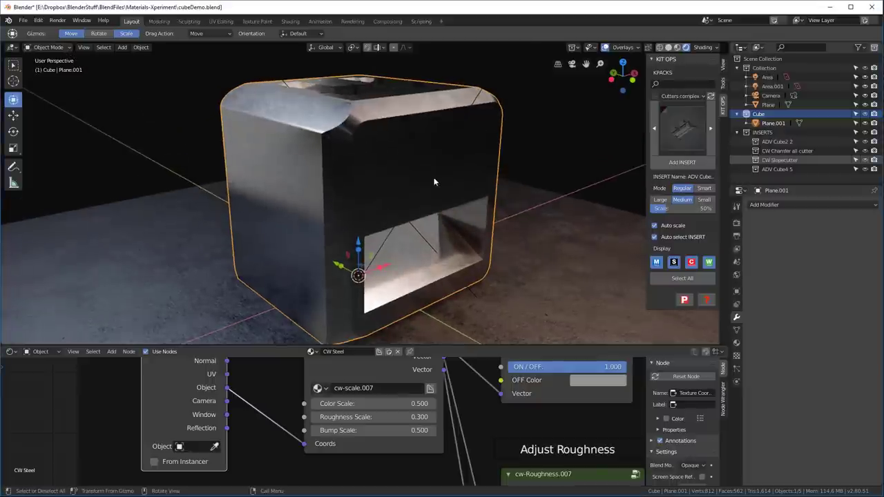
mouse_move(224, 22)
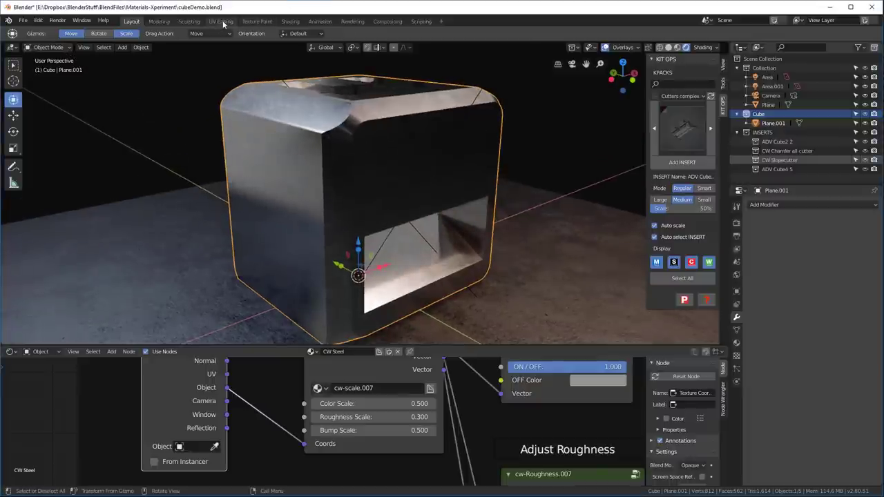
- Create a new 2048-pixel bake image in the UV Editing workspace
left_click(219, 21)
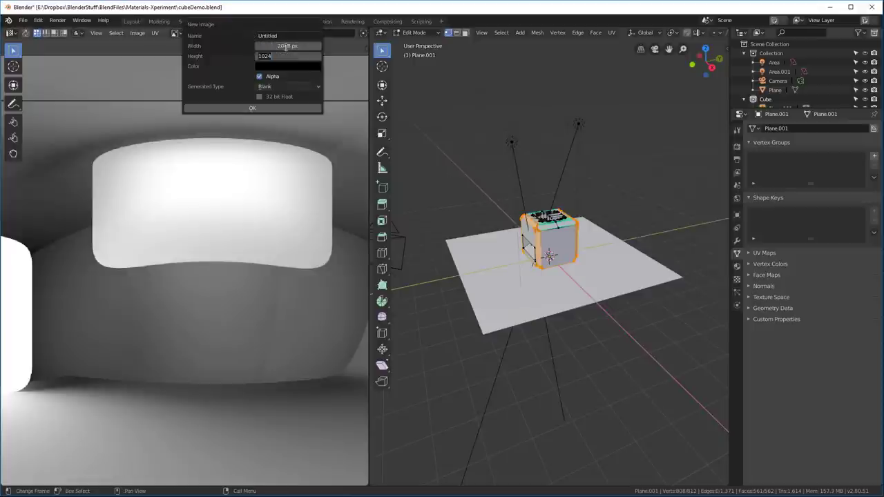
type("2048")
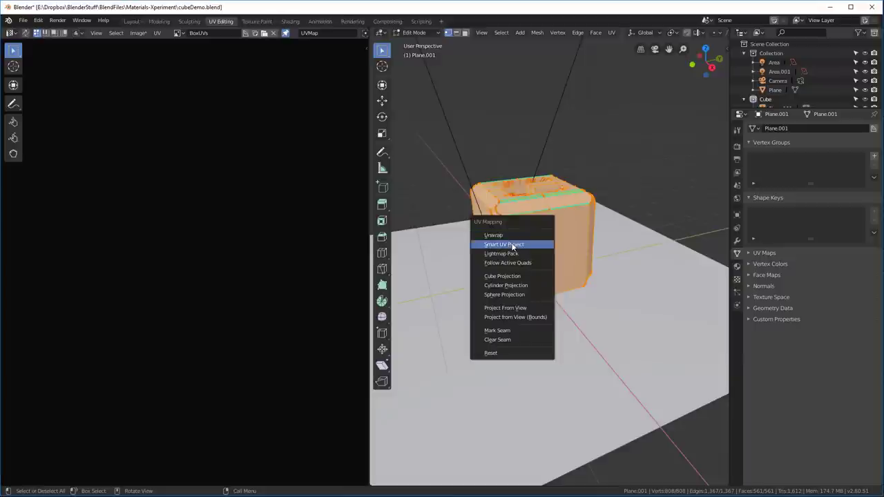
- Smart UV Project the box mesh with the default settings
left_click(503, 243)
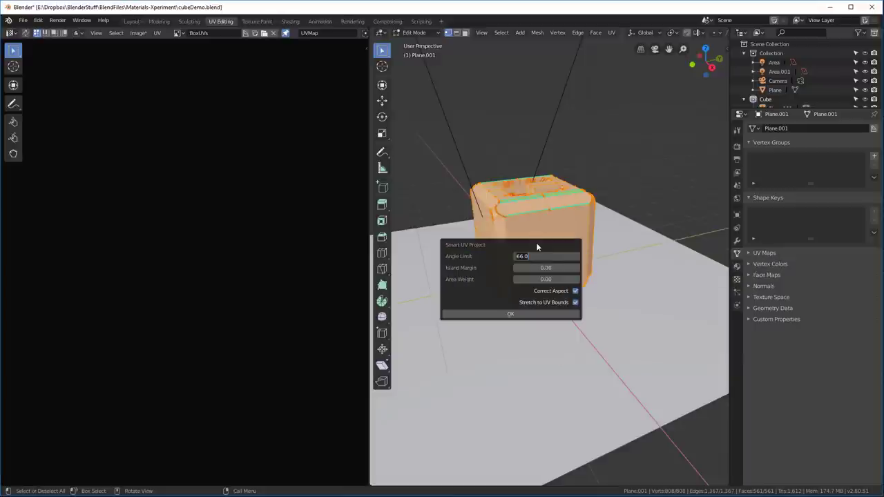
left_click(512, 313)
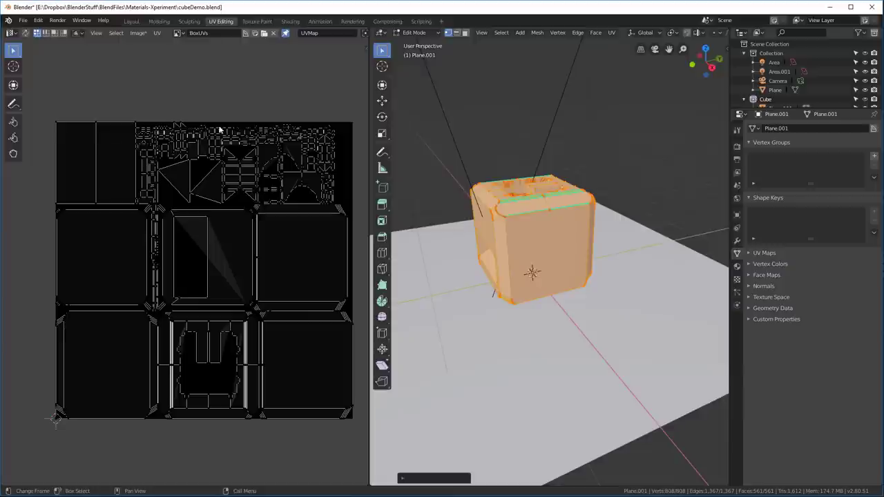
mouse_move(245, 341)
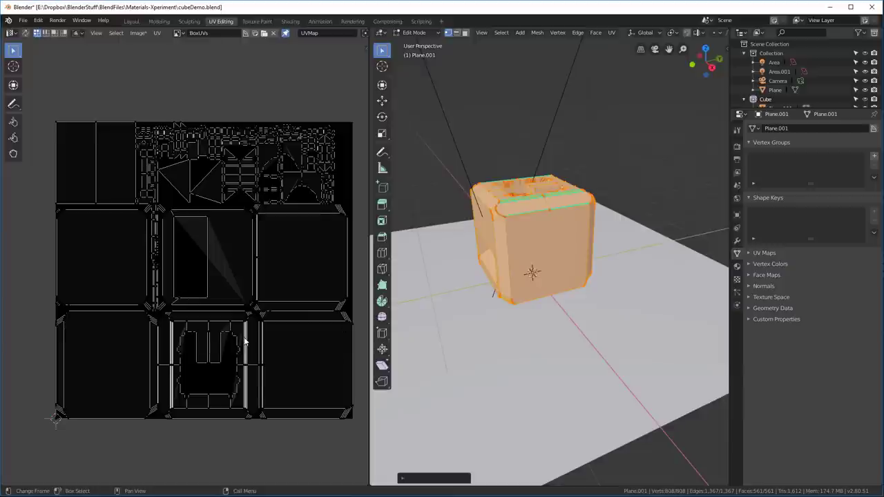
mouse_move(227, 421)
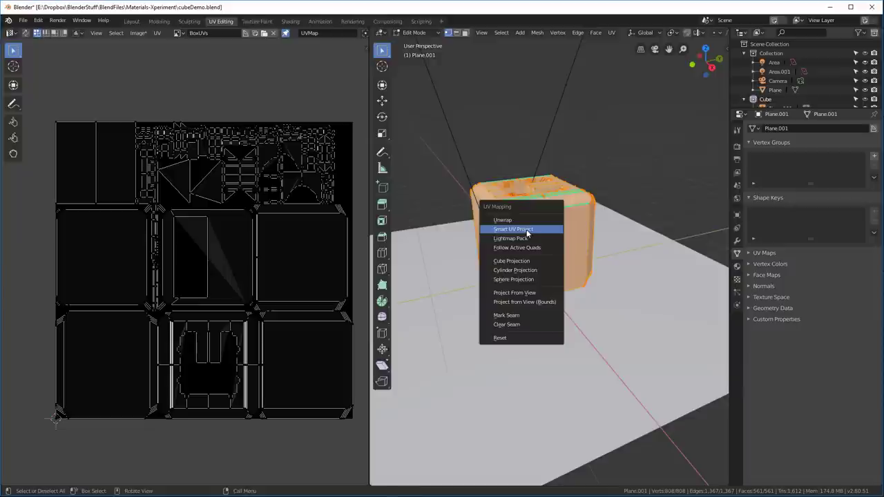
- Re-run Smart UV Project with a wider Island Margin, then fine-tune the margin in the redo panel
left_click(514, 229)
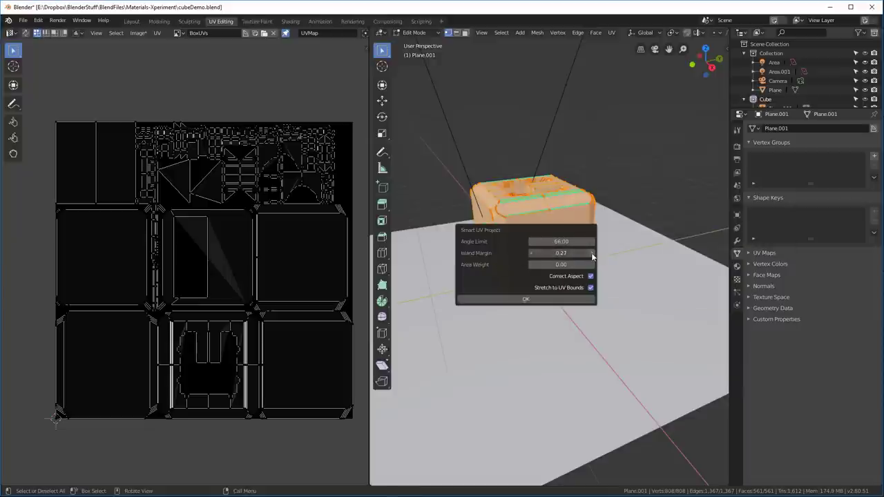
left_click_drag(561, 252, 574, 253)
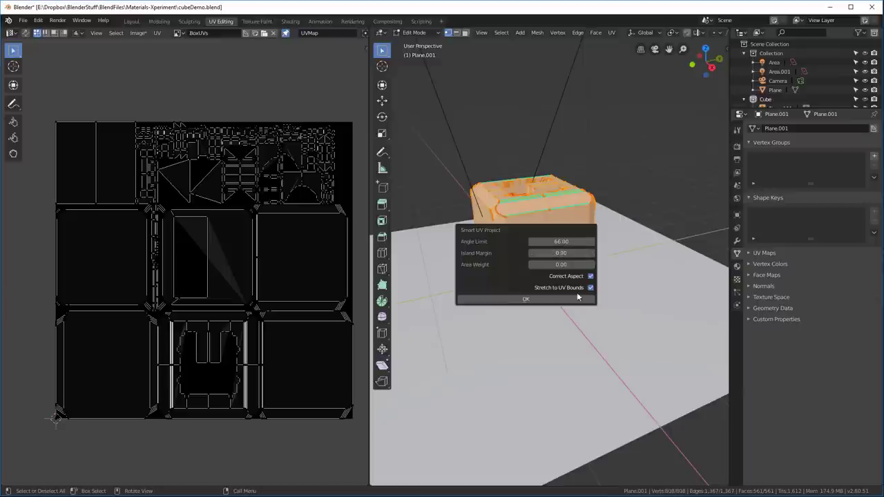
left_click(524, 298)
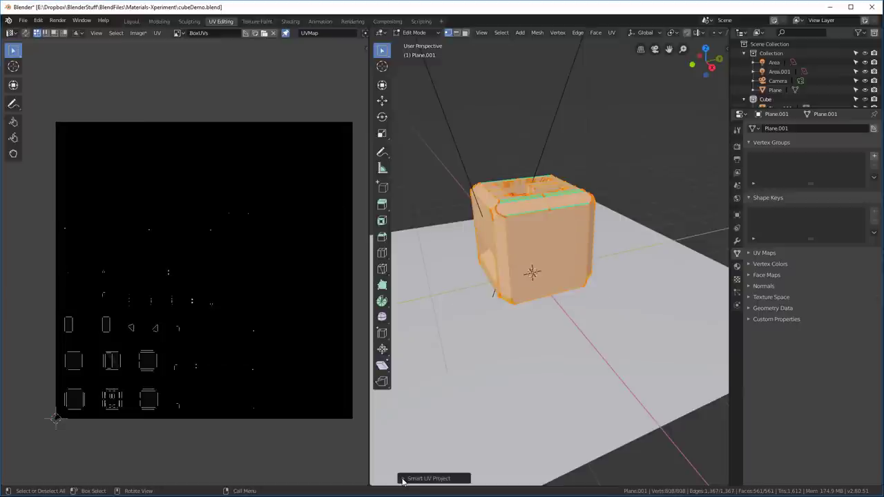
left_click(428, 478)
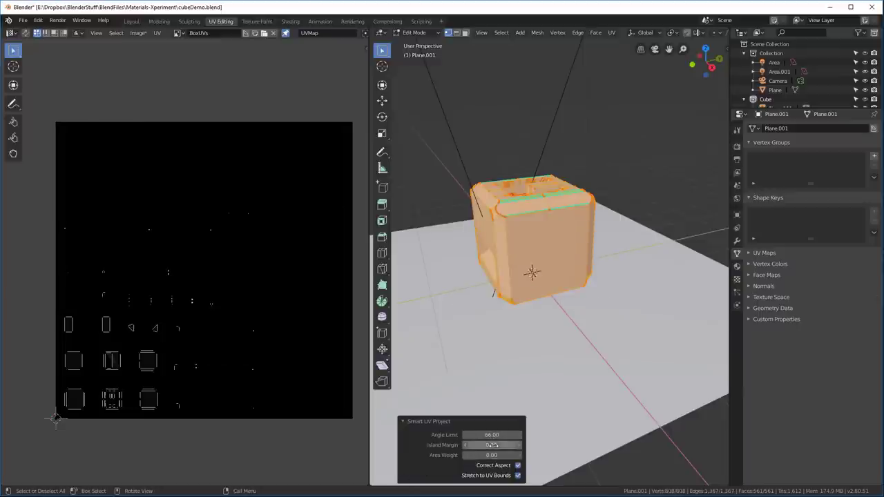
left_click_drag(491, 444, 480, 445)
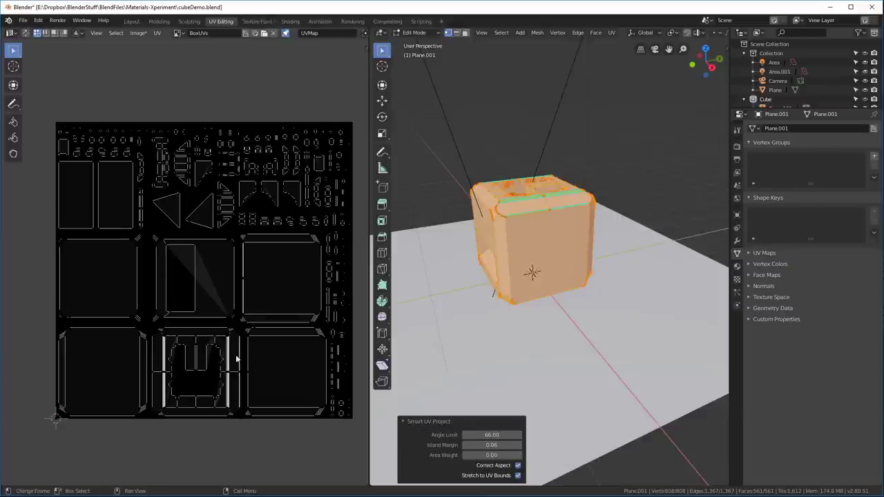
mouse_move(210, 398)
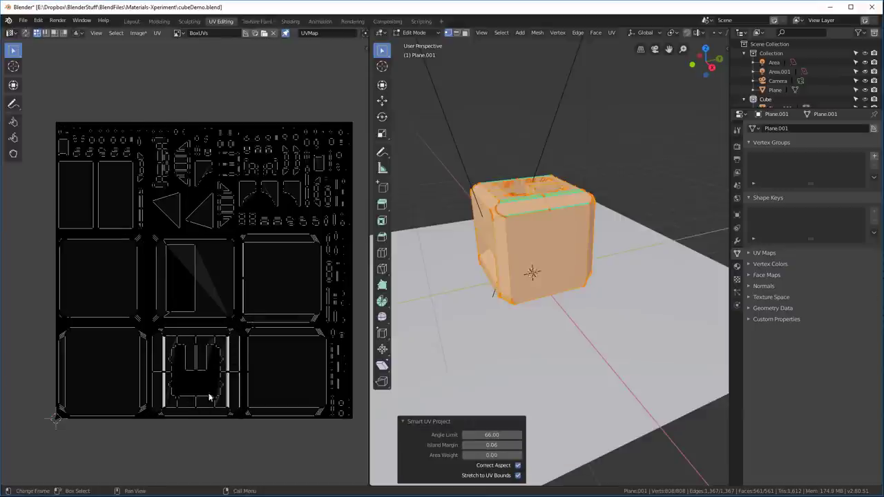
mouse_move(232, 333)
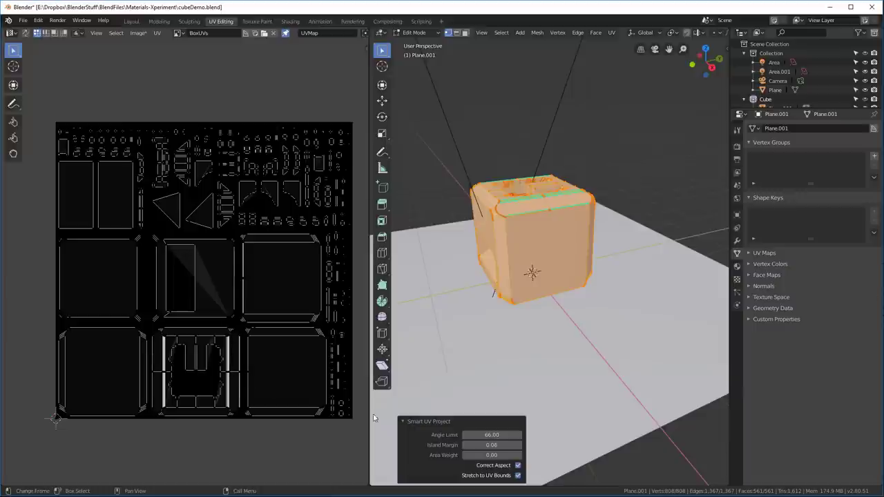
mouse_move(492, 435)
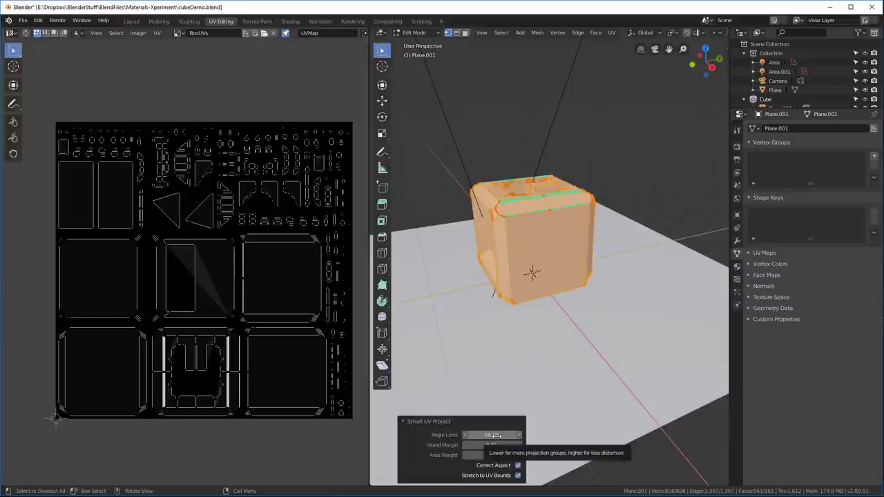
- Lower the Smart UV Project Angle Limit so the UVs split into more islands
left_click(495, 435)
type("20")
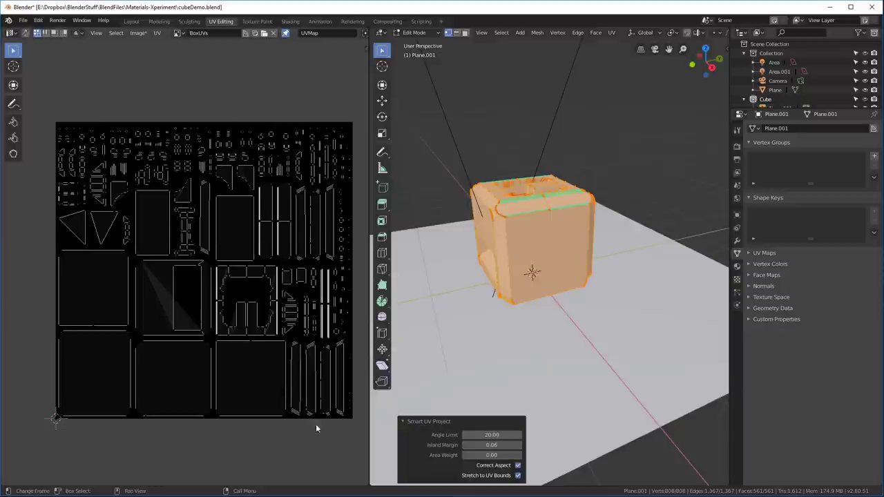
mouse_move(203, 219)
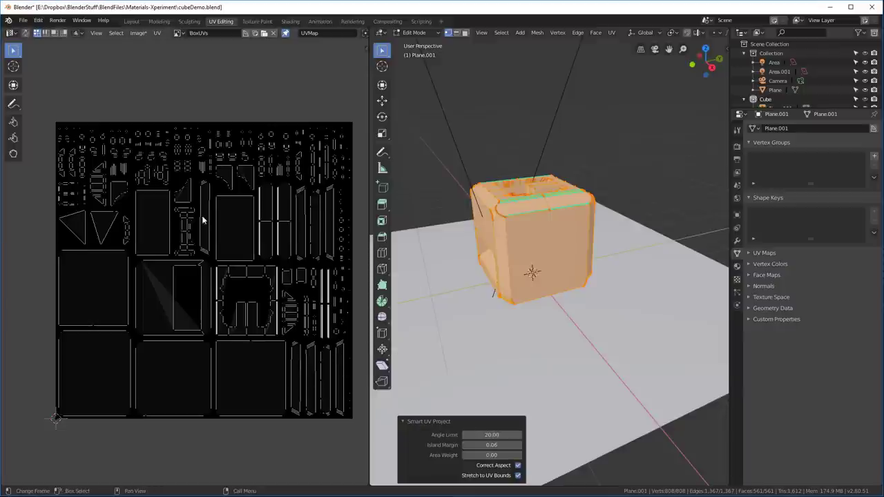
mouse_move(213, 192)
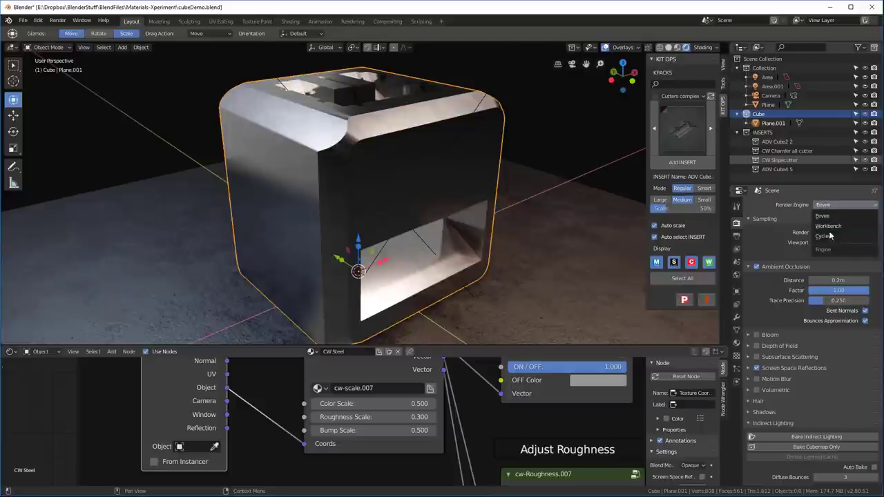
- Switch the render engine to Cycles for baking
left_click(823, 236)
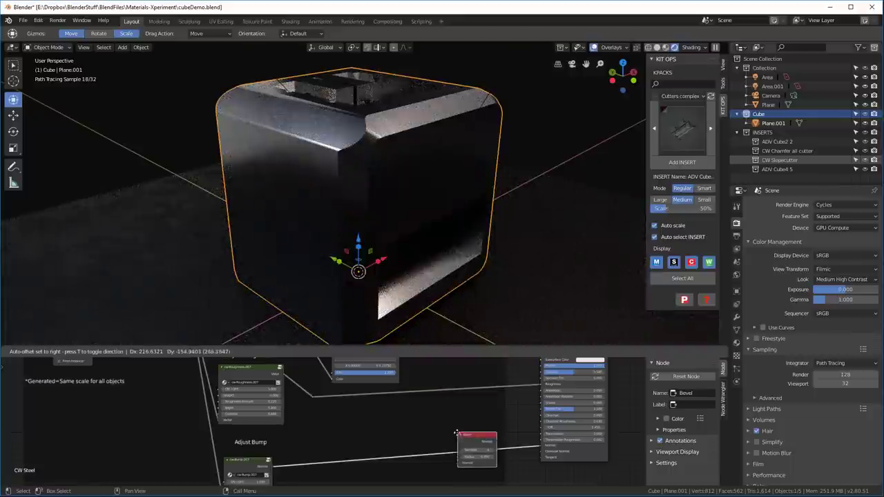
left_click_drag(477, 444, 450, 404)
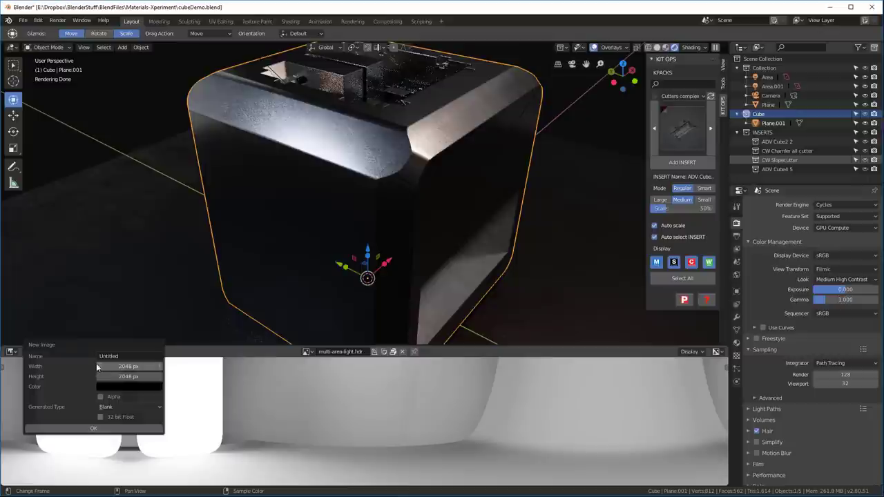
- Name the new 2048-pixel bake image 'Bevel…'
left_click(129, 356)
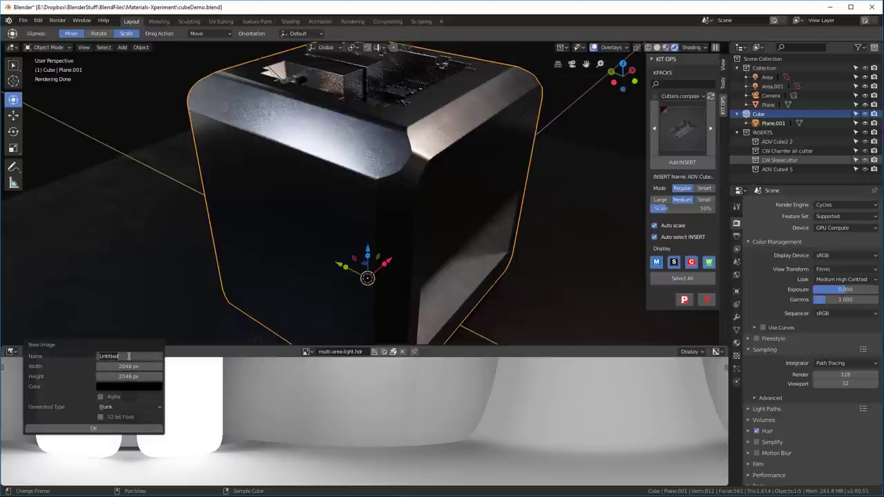
type("Bevel")
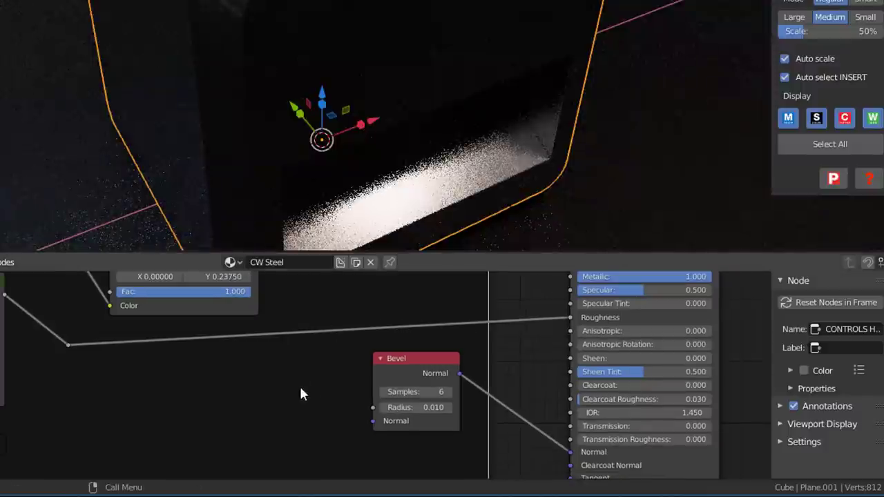
- Add an Image Texture node loaded with BevelBakeNormal and a Normal Map node to the steel material
left_click(138, 387)
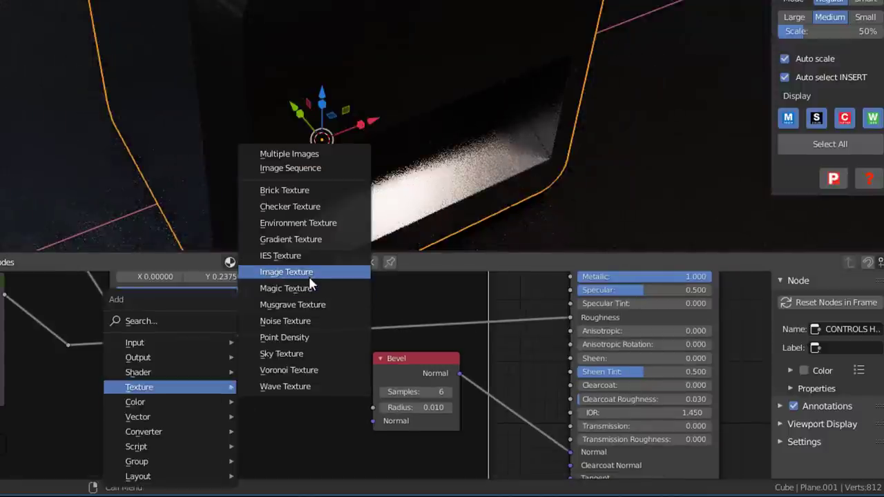
left_click(286, 273)
type("normal")
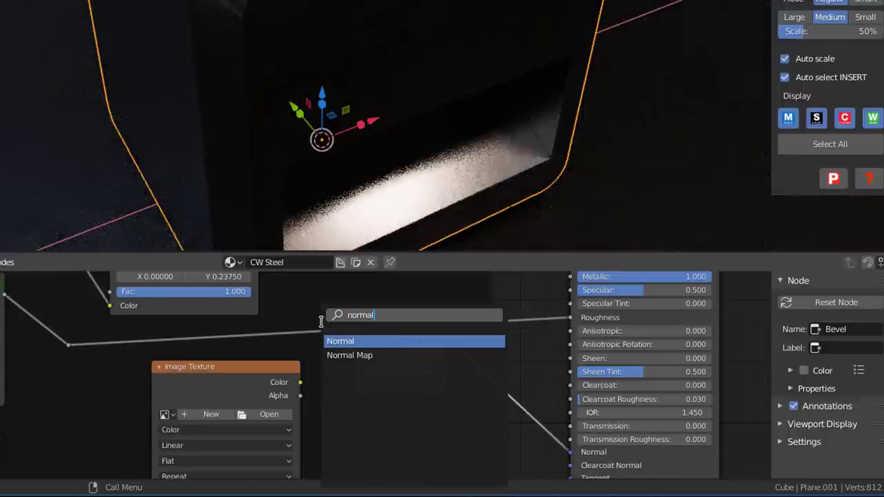
left_click(351, 355)
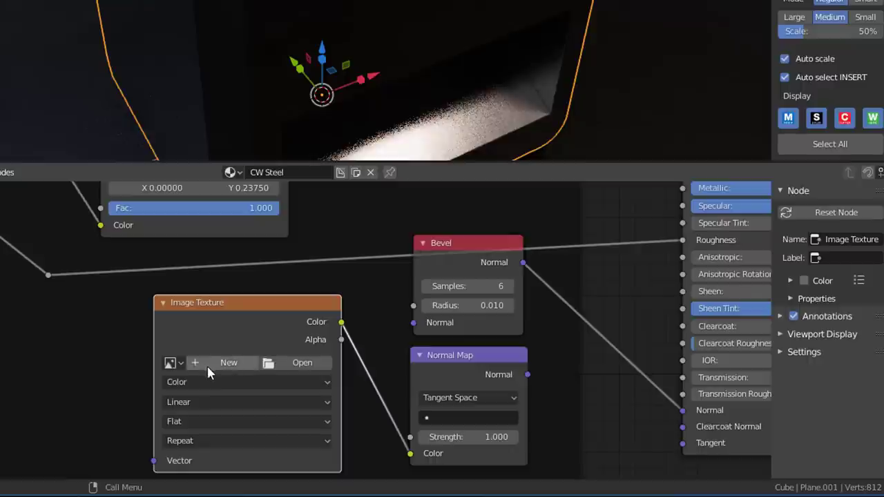
left_click(170, 363)
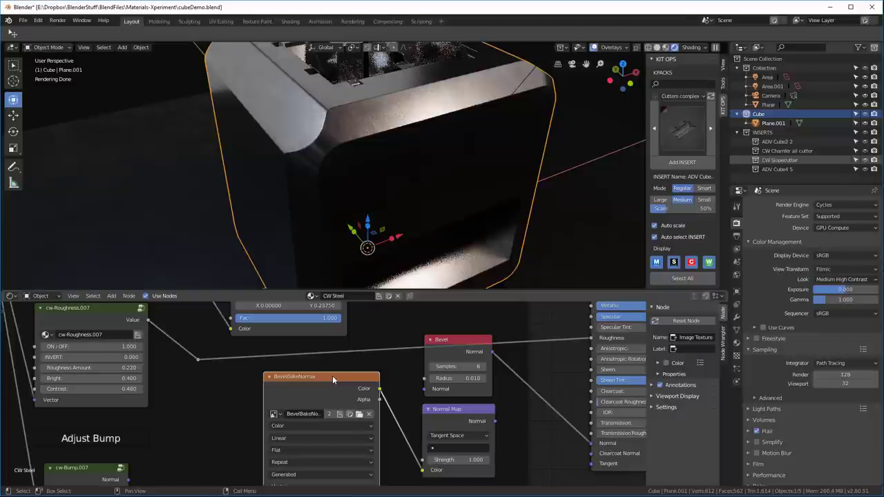
mouse_move(656, 320)
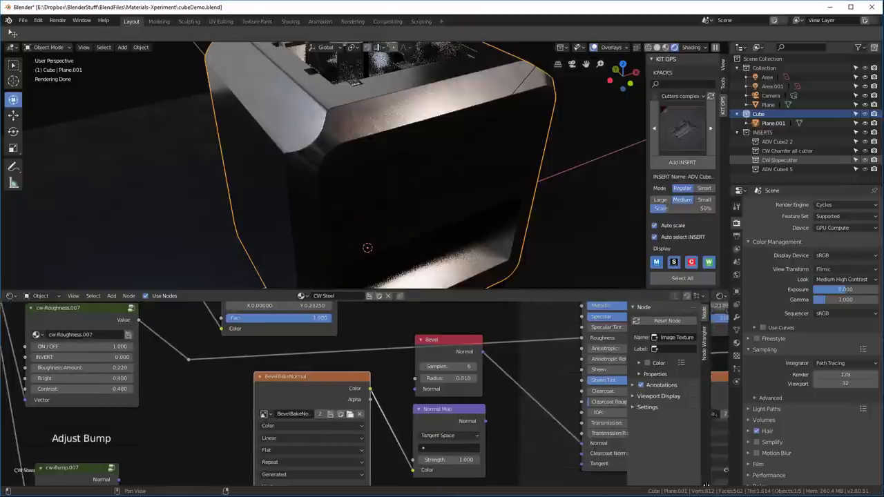
- Show the blank BevelBakeNormal image in an Image Editor beside the nodes
left_click(509, 295)
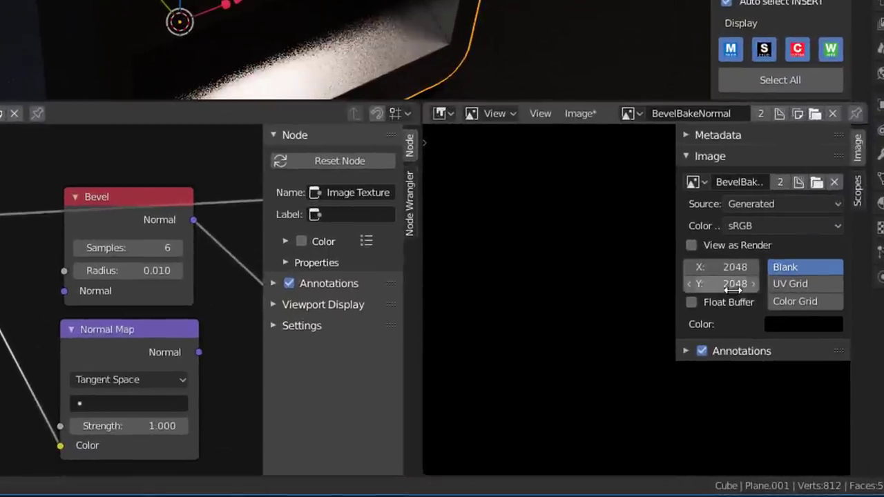
left_click(721, 266)
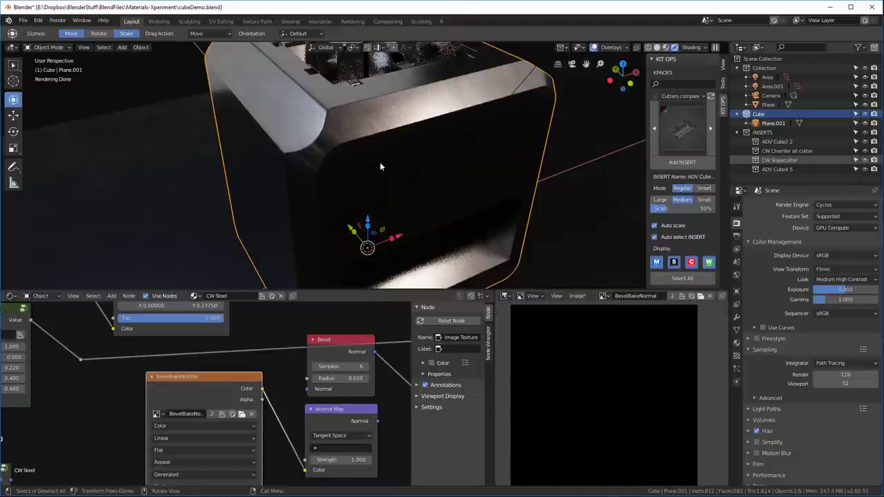
mouse_move(425, 133)
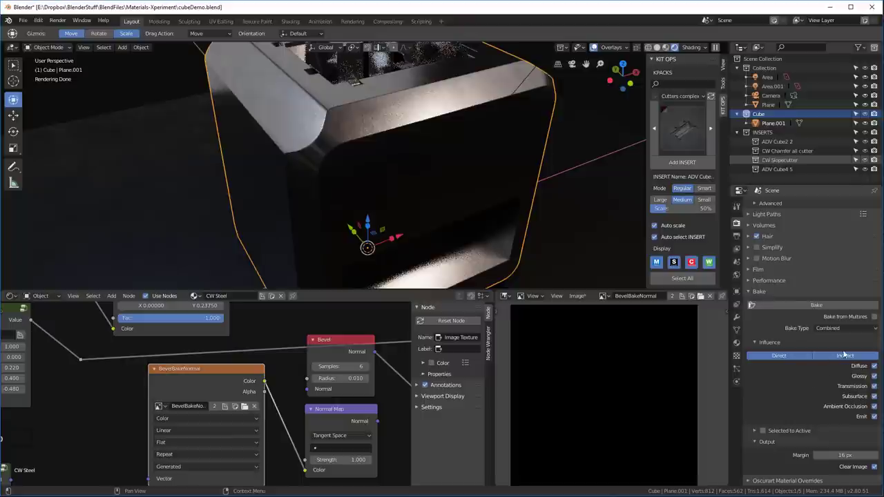
- Set Bake Type to Normal and start baking the cube
left_click(835, 329)
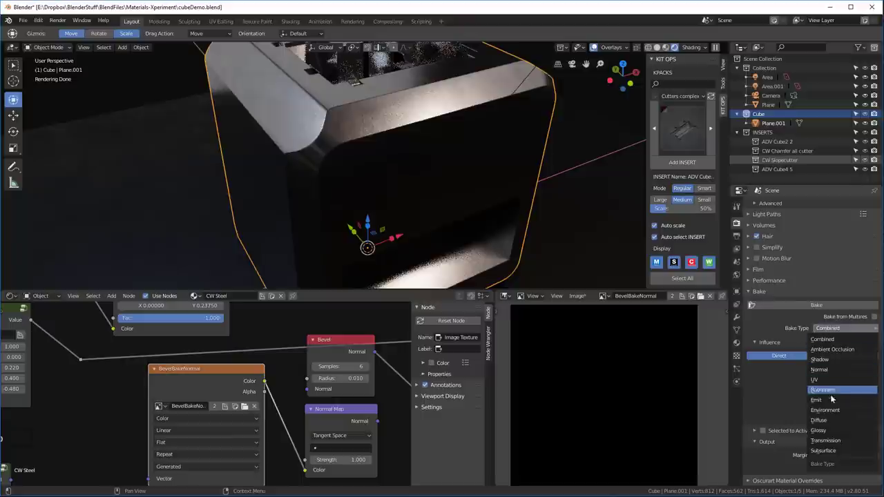
left_click(819, 371)
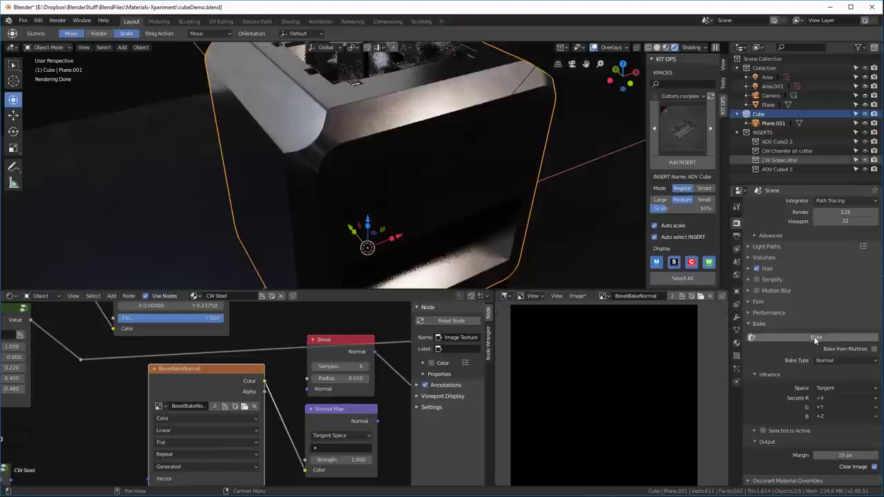
left_click(813, 337)
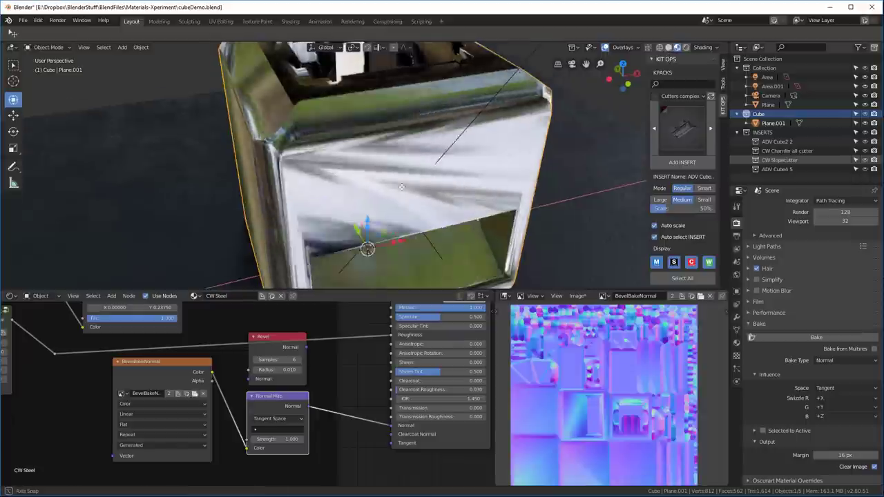
- Orbit around the cube to inspect the baked bevel normals
left_click_drag(402, 187, 550, 209)
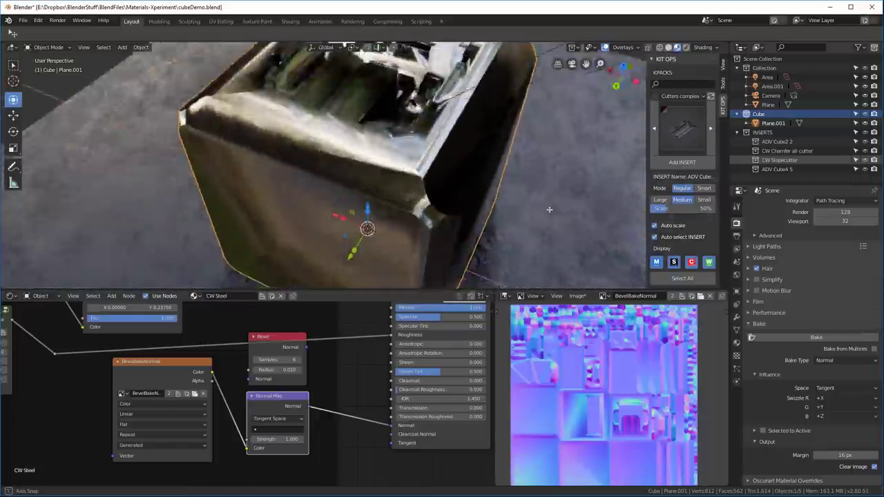
left_click_drag(549, 210, 408, 182)
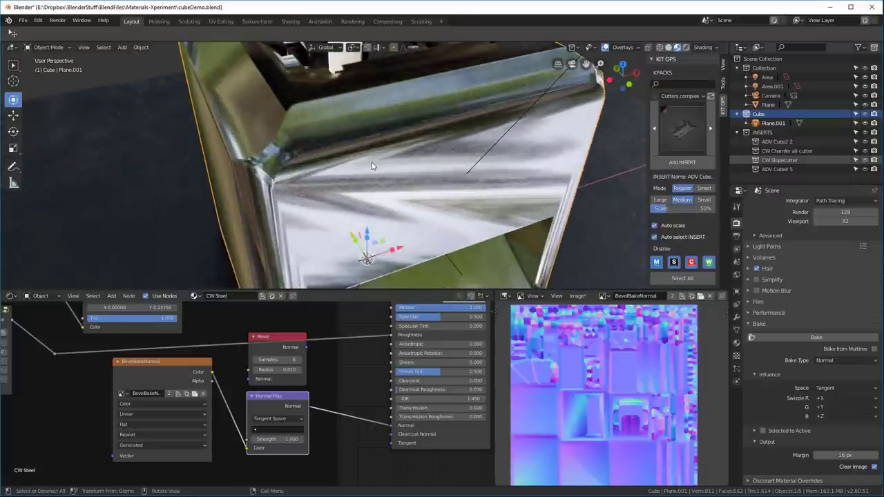
mouse_move(370, 140)
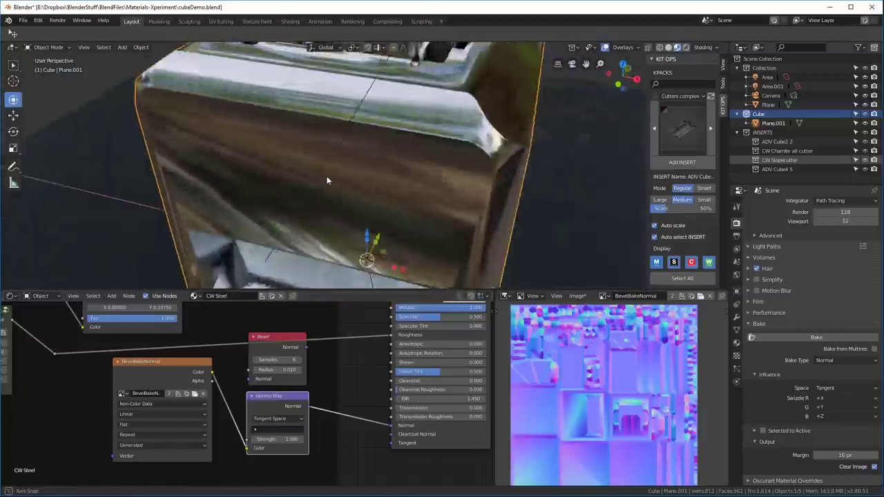
left_click_drag(329, 181, 387, 161)
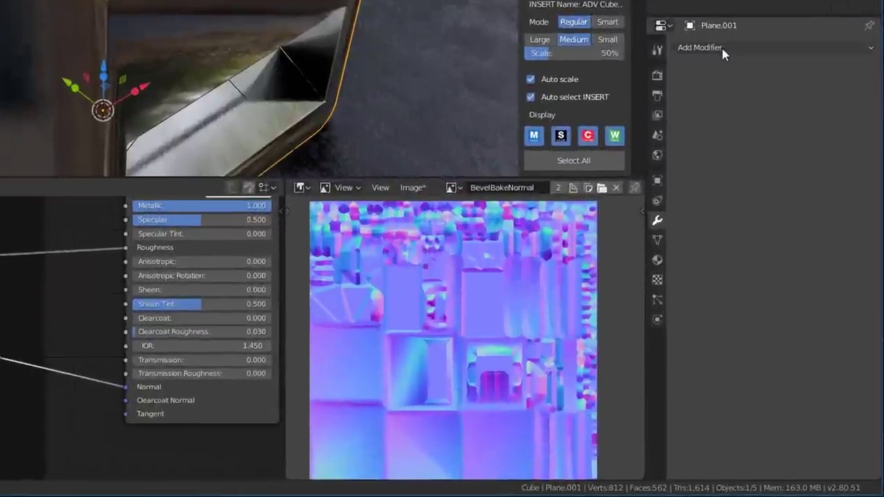
left_click(713, 47)
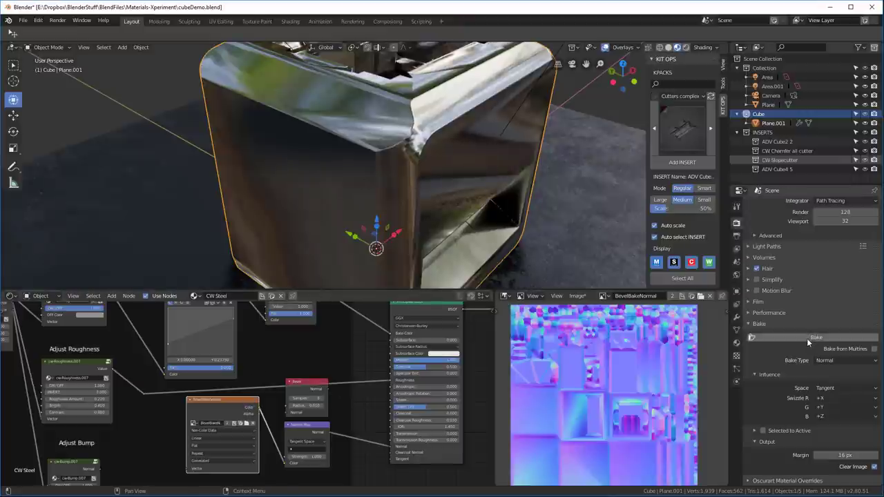
- Re-bake the bevel normal map into BevelBakeNormal
left_click(815, 337)
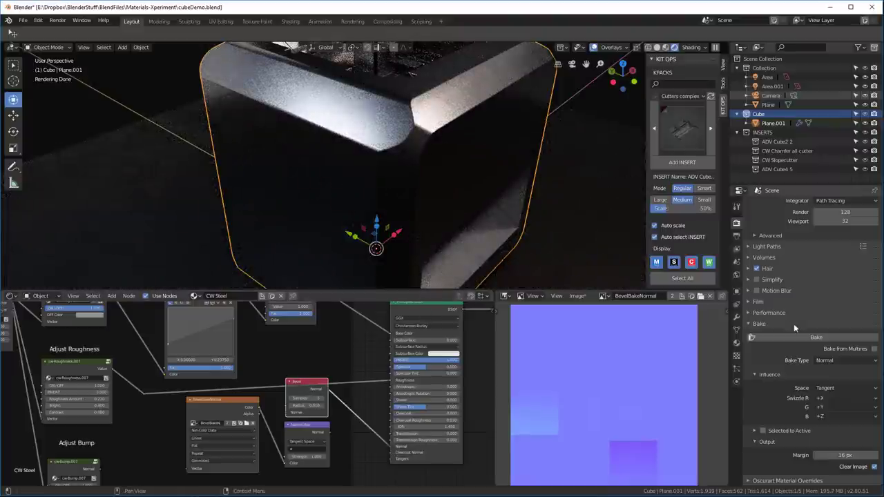
mouse_move(589, 329)
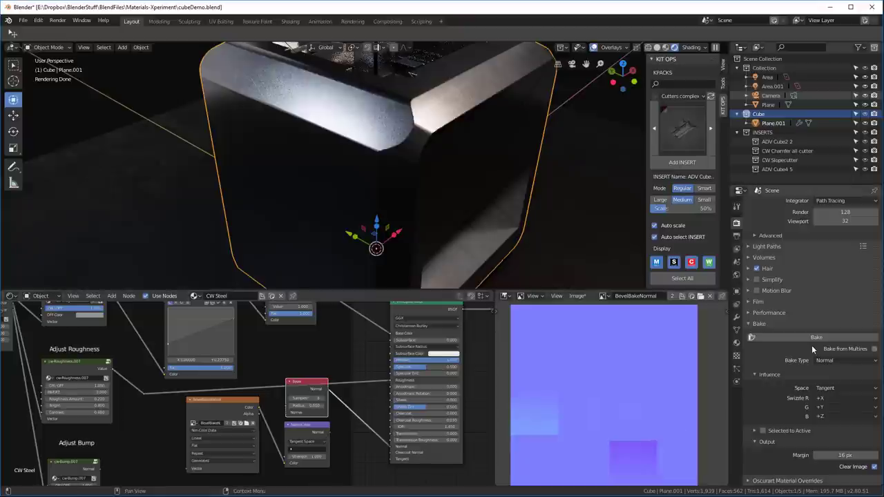
- Bake the bevel normal map again so BevelBakeNormal regains its full edge detail
left_click(815, 337)
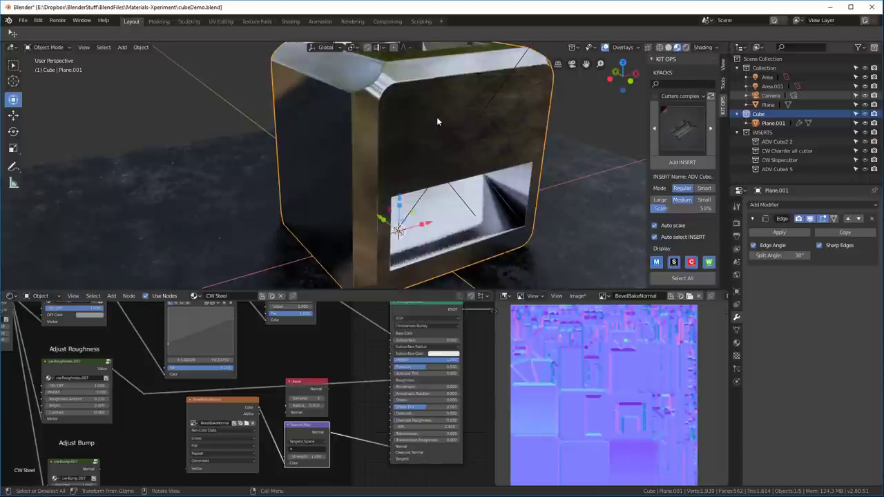
mouse_move(492, 151)
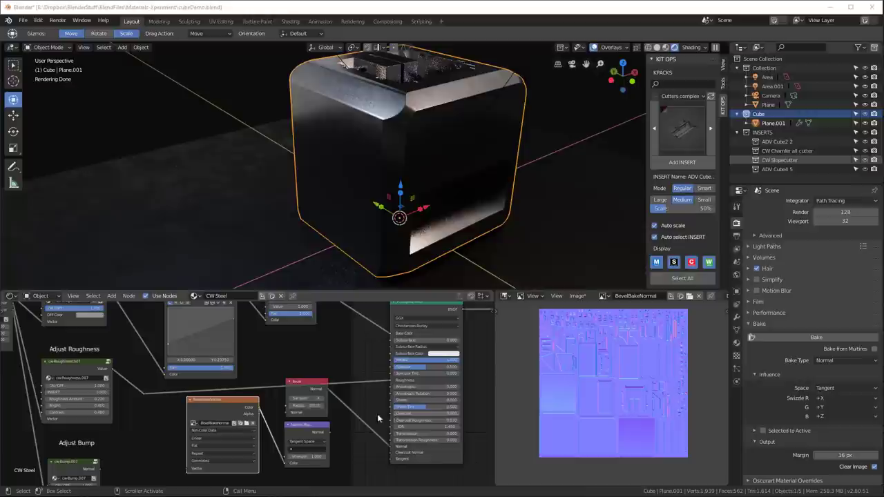
mouse_move(329, 436)
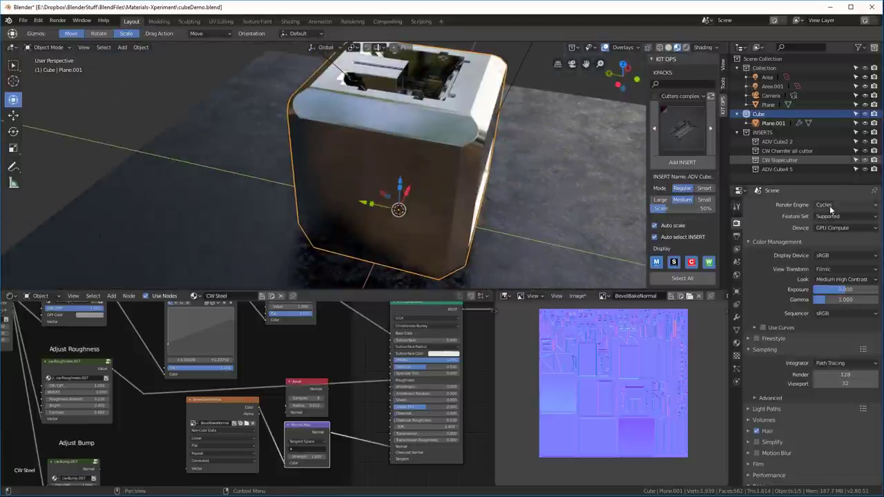
- Change the render engine from Cycles to Eevee and view the cube
left_click(842, 205)
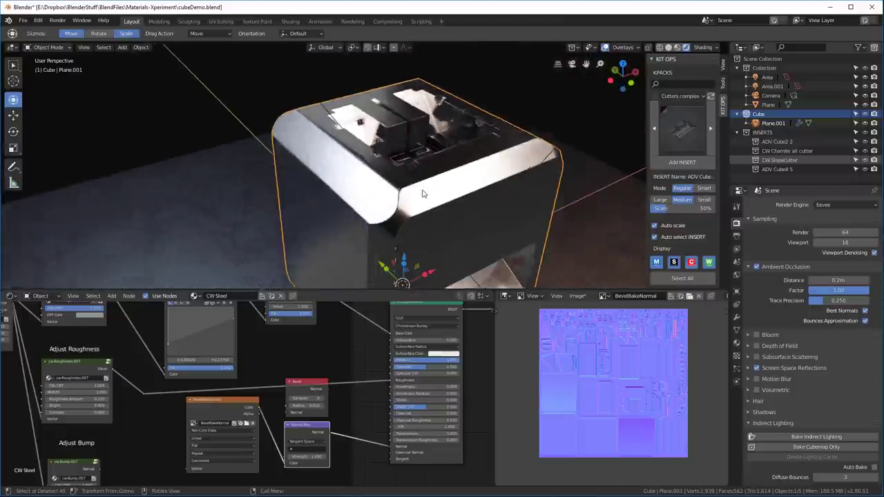
left_click_drag(422, 193, 382, 164)
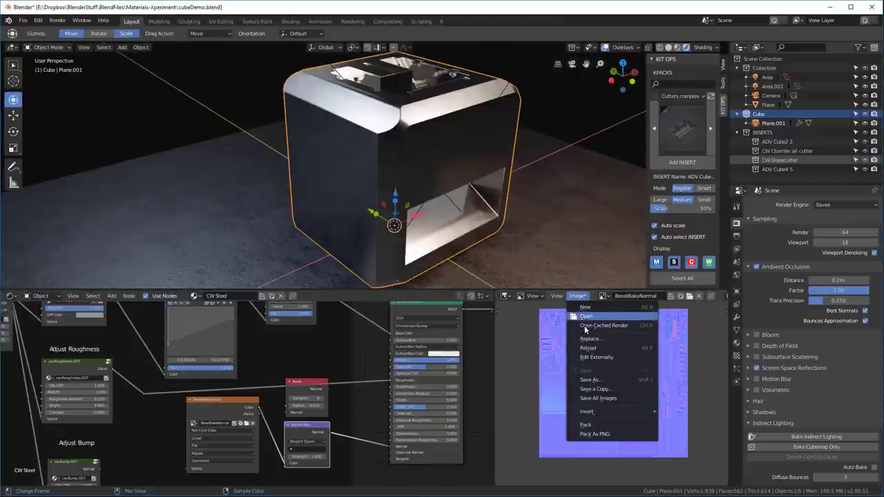
- Save the baked image over the existing BevelBake4K.png file
left_click(591, 379)
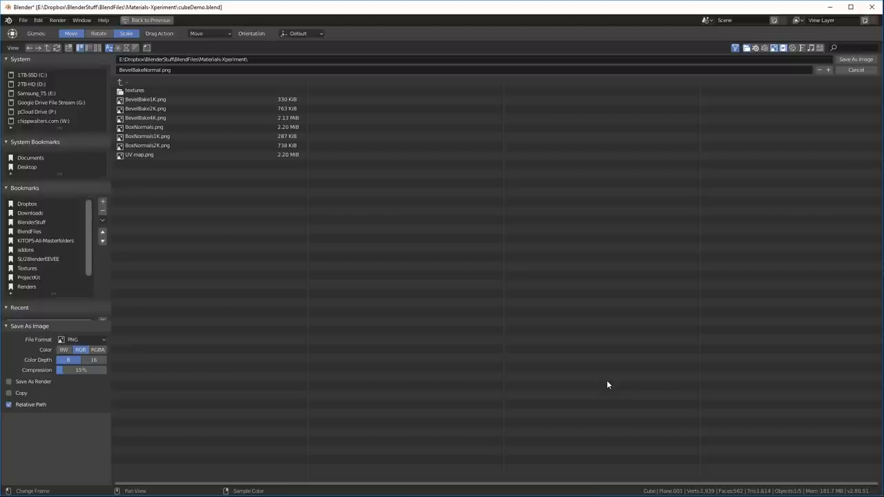
left_click(145, 117)
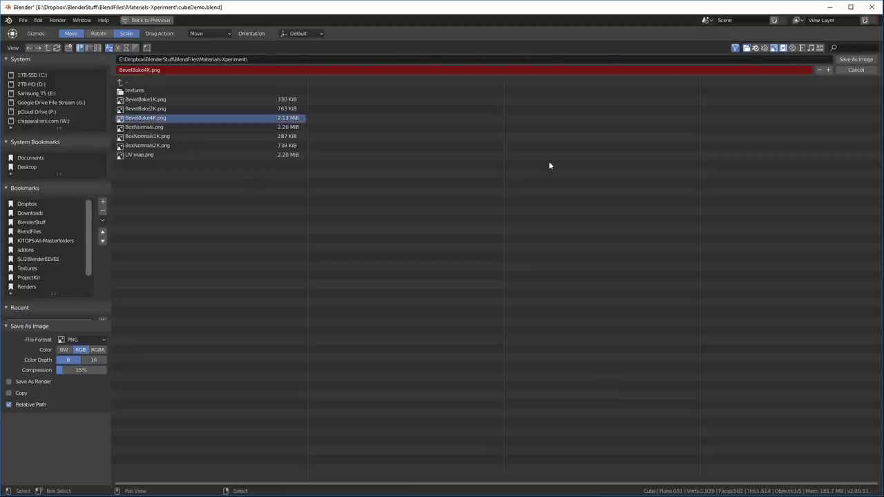
left_click(857, 69)
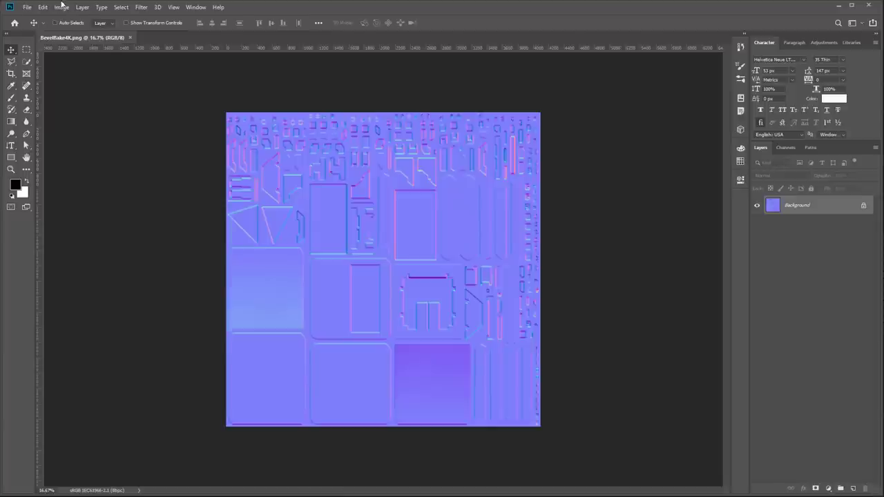
- Resize the normal map to 2048 by 2048 pixels in Image Size
left_click(61, 8)
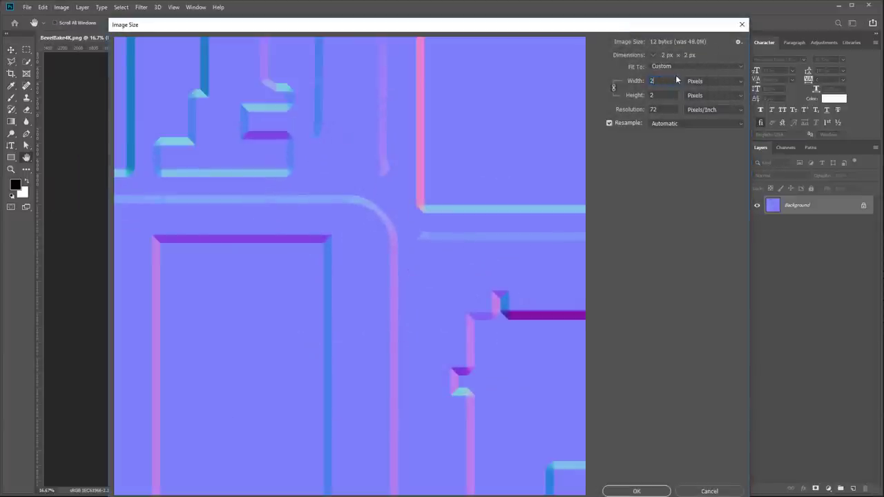
type("2048")
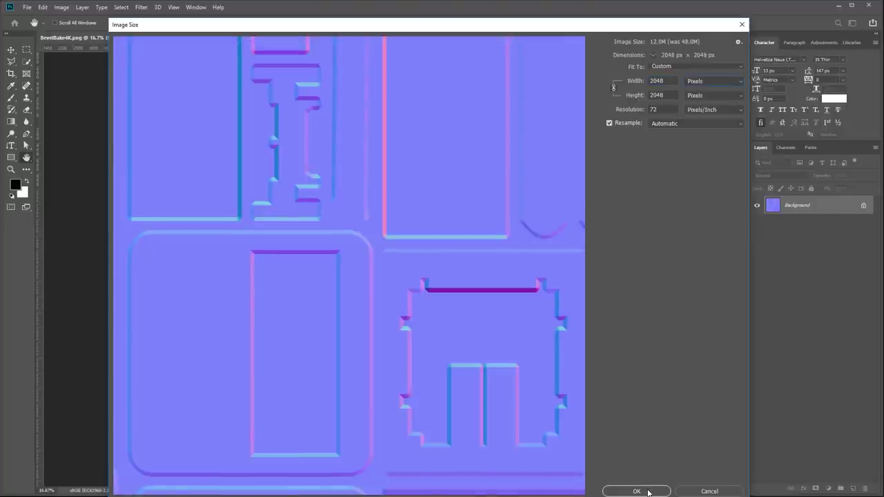
mouse_move(644, 489)
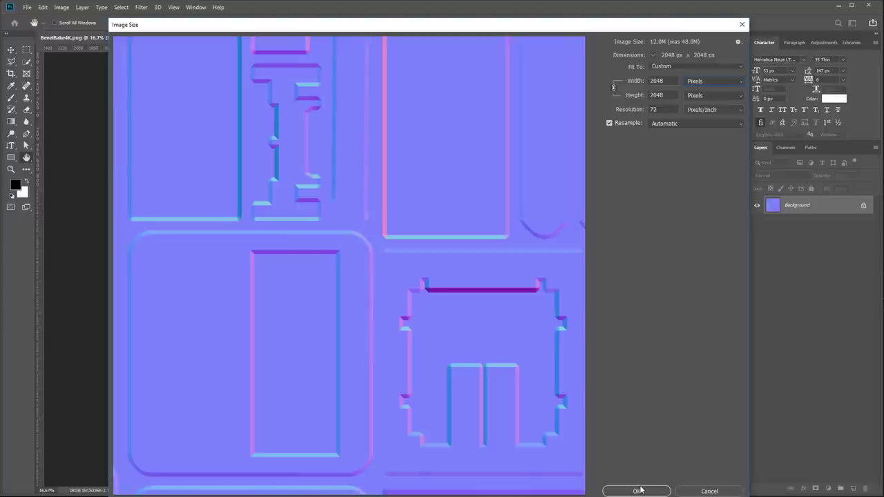
mouse_move(692, 328)
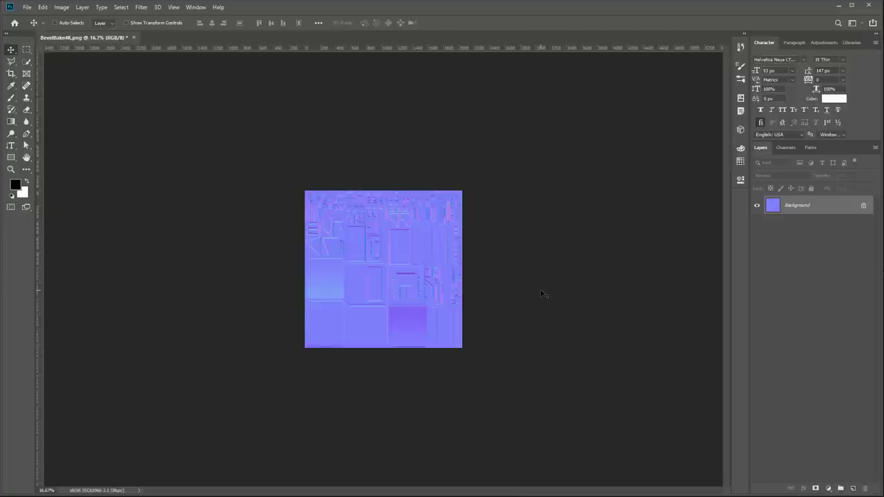
mouse_move(58, 114)
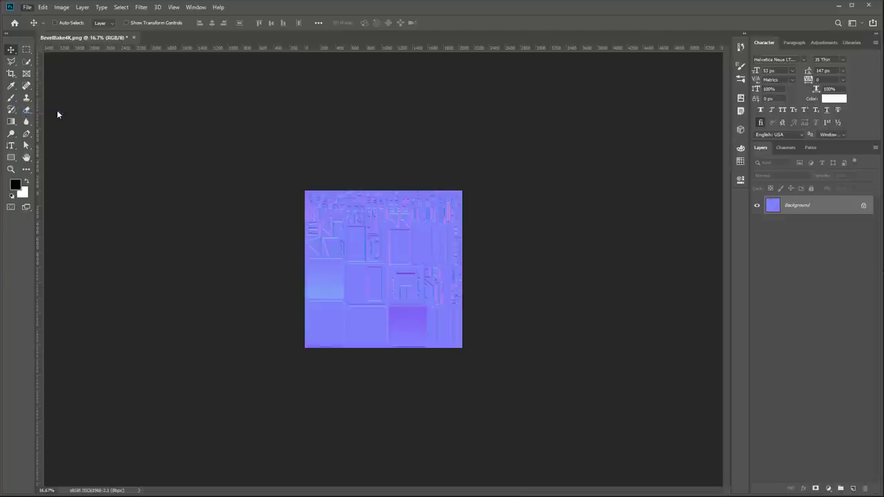
- Save the downsized map as the existing BevelBake2K.png file
key("Ctrl+Shift+s")
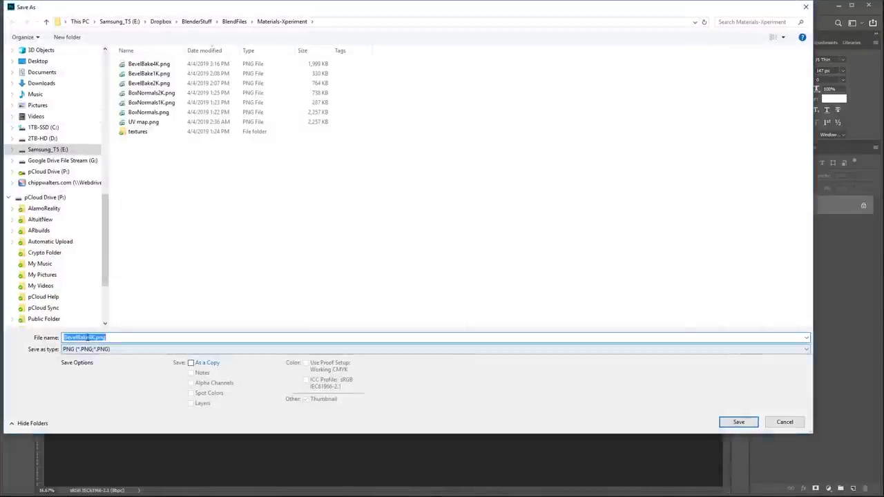
left_click(738, 422)
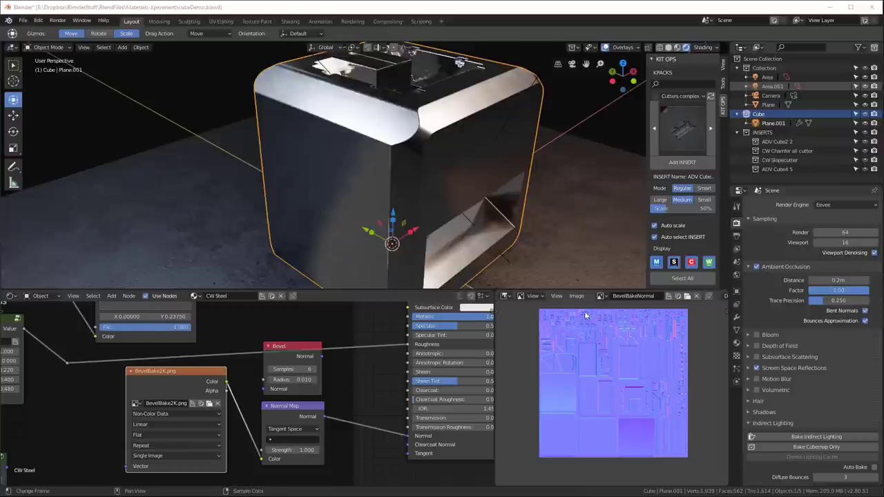
- Load BevelBake2K.png into the Image Texture node and inspect the cube in Eevee
left_click(574, 295)
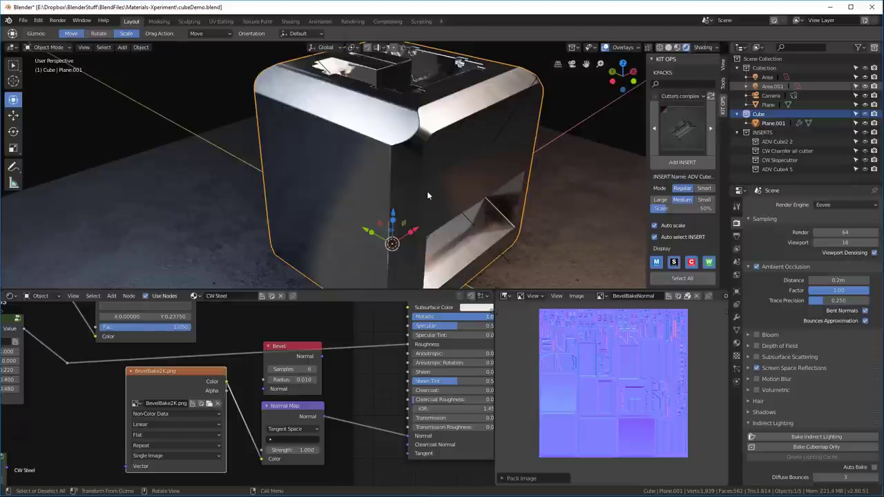
mouse_move(445, 185)
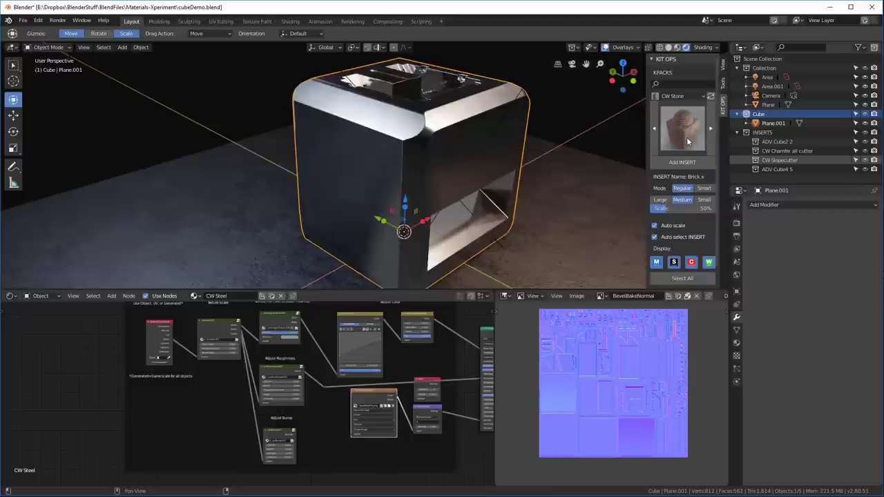
left_click(655, 130)
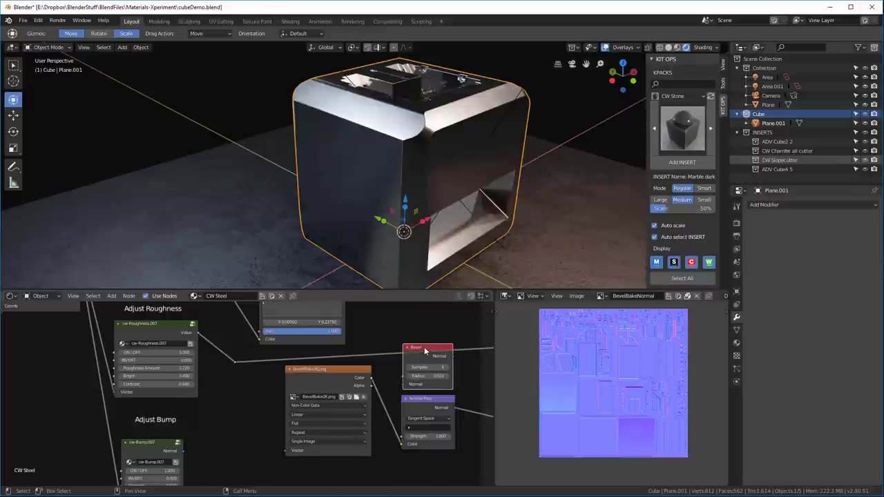
mouse_move(430, 344)
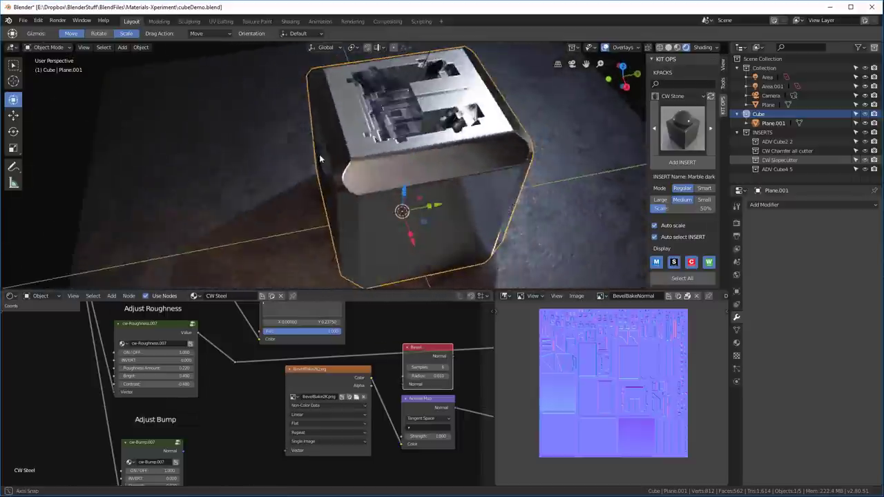
left_click_drag(320, 159, 470, 130)
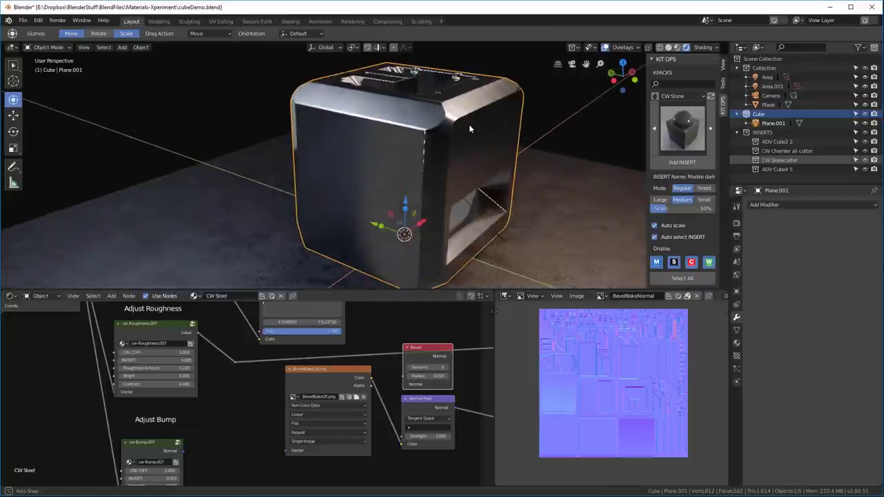
left_click_drag(470, 129, 510, 149)
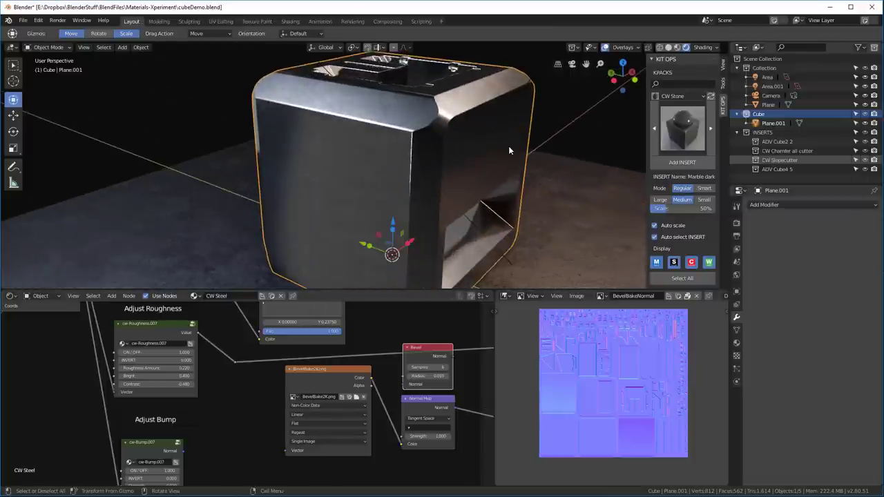